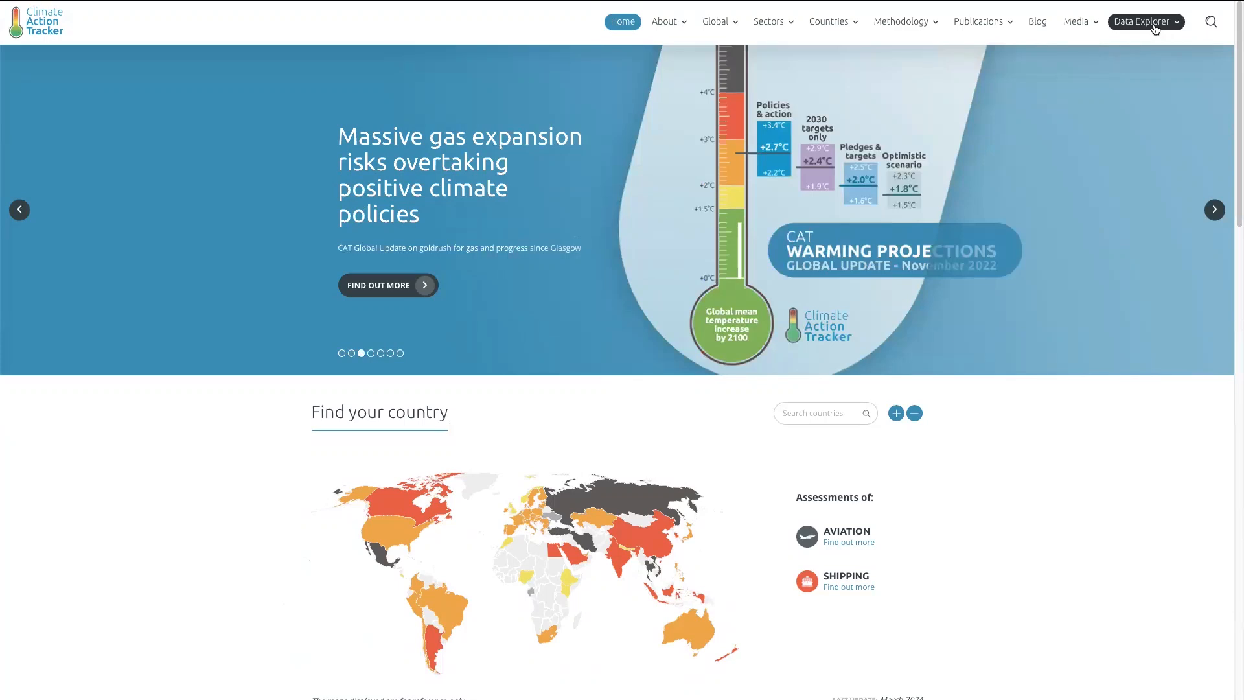
Navigate from the home page to the Data Explorer overview via the Data Explorer menu
click(1144, 22)
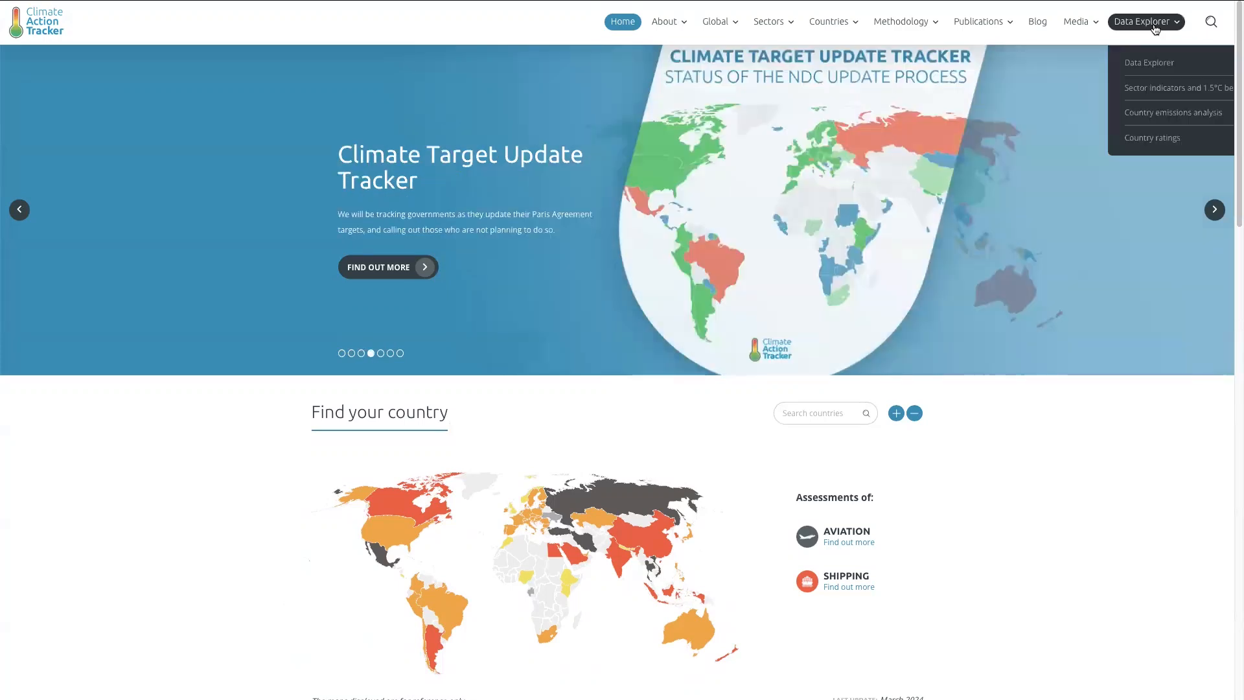
click(1146, 62)
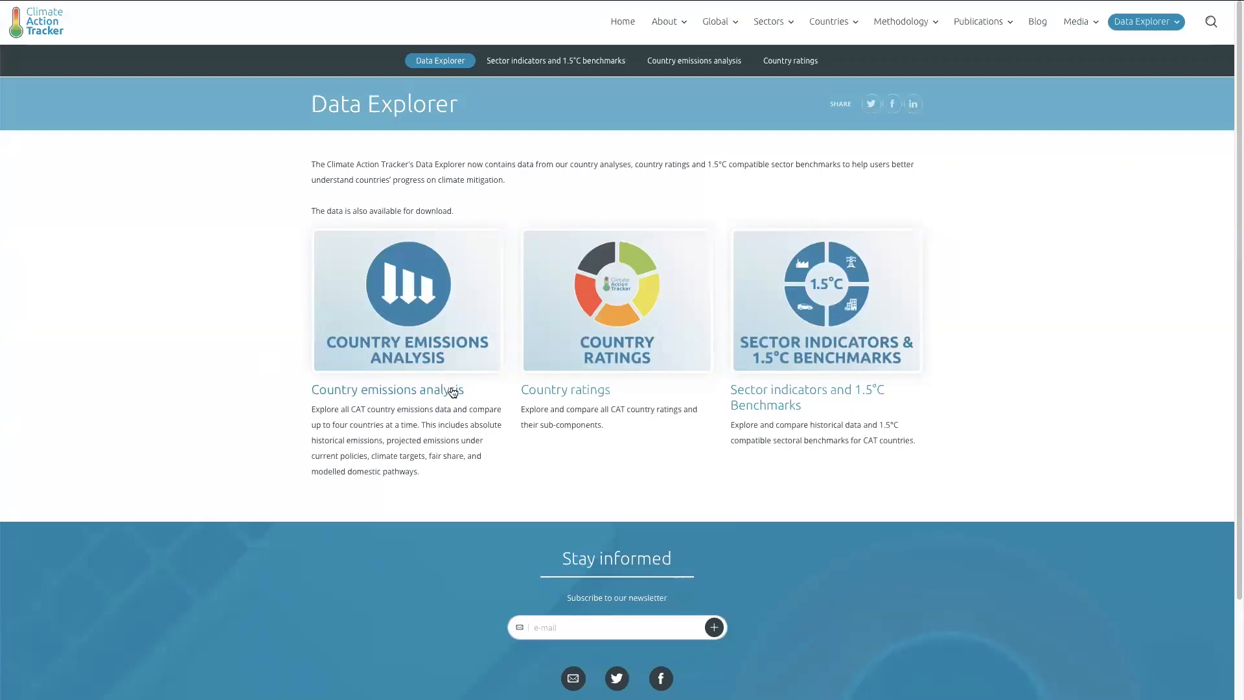
mouse_move(417, 414)
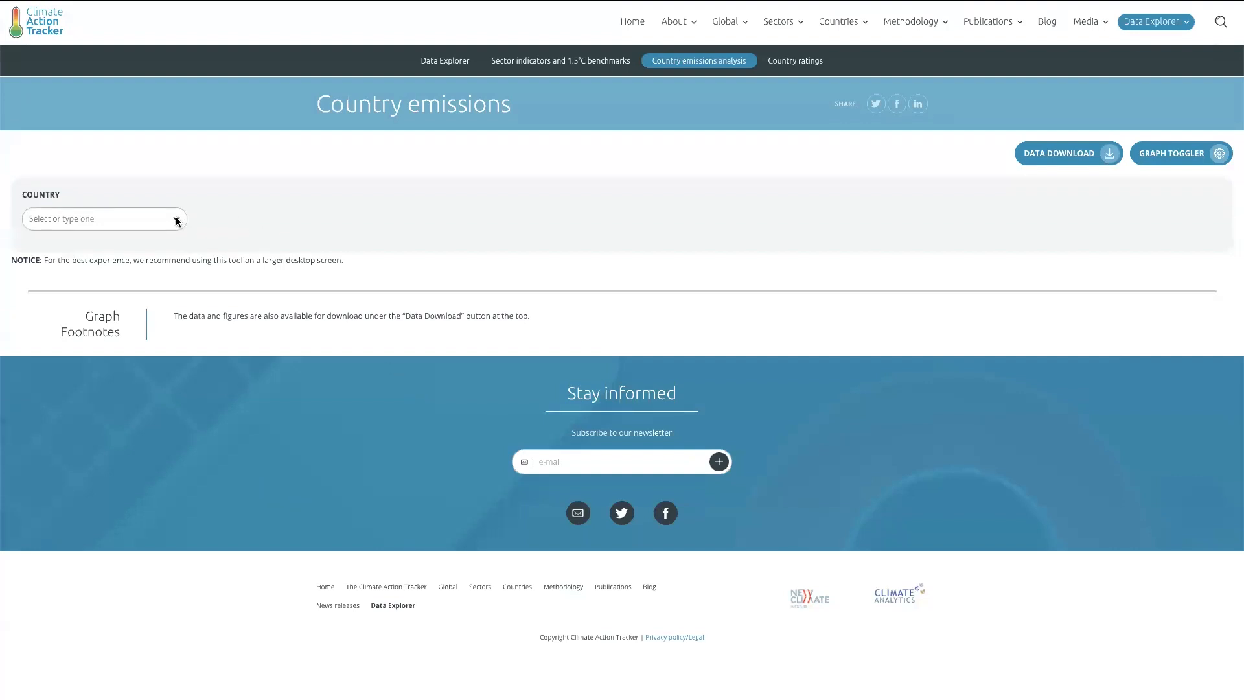
Select Argentina as the country and view its emissions chart with projections to 2035
click(104, 218)
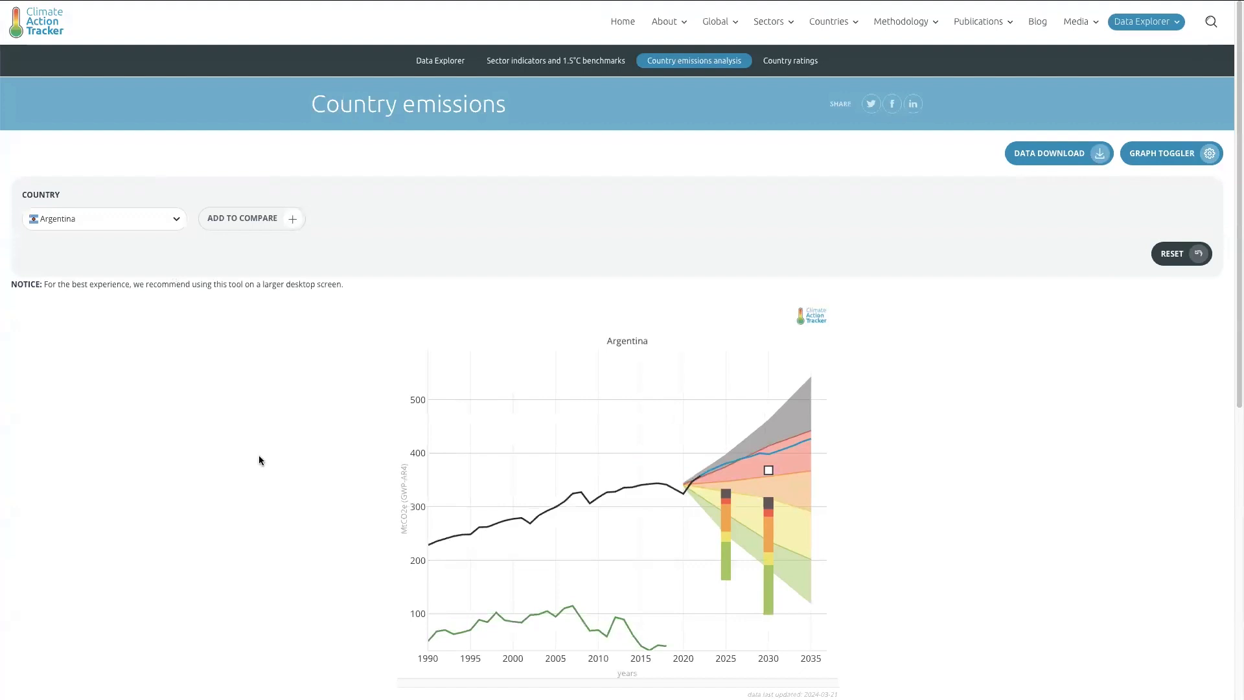
scroll(down, 3)
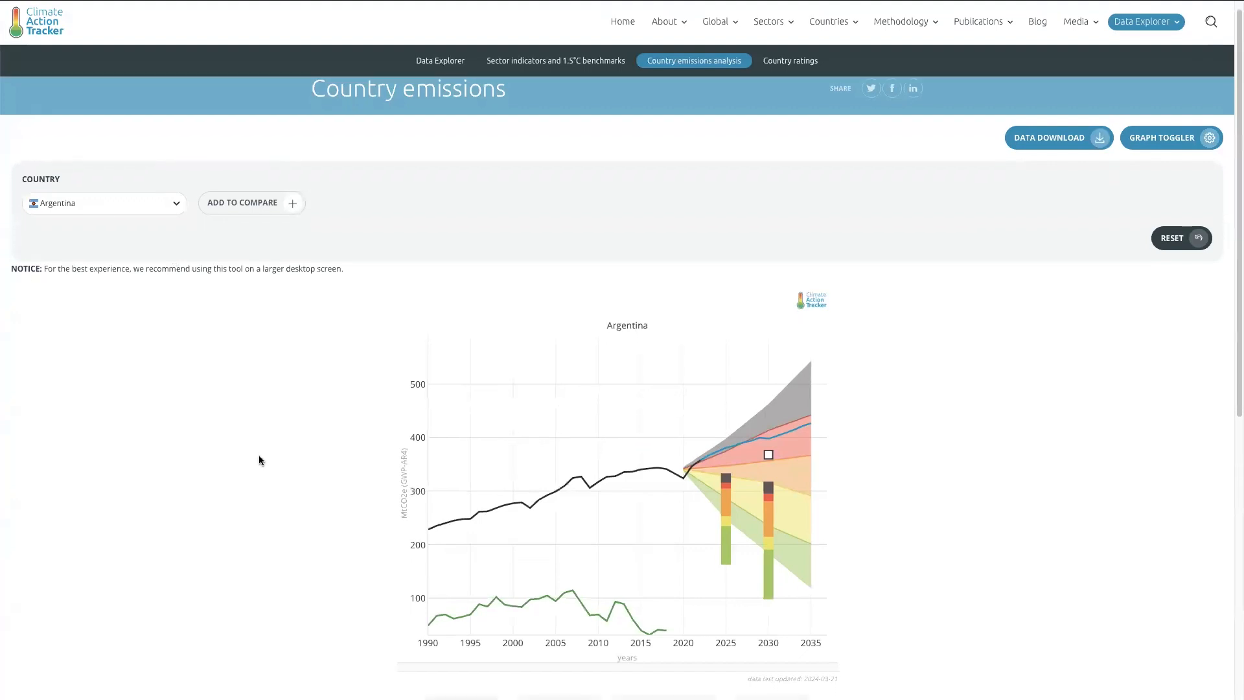
scroll(down, 3)
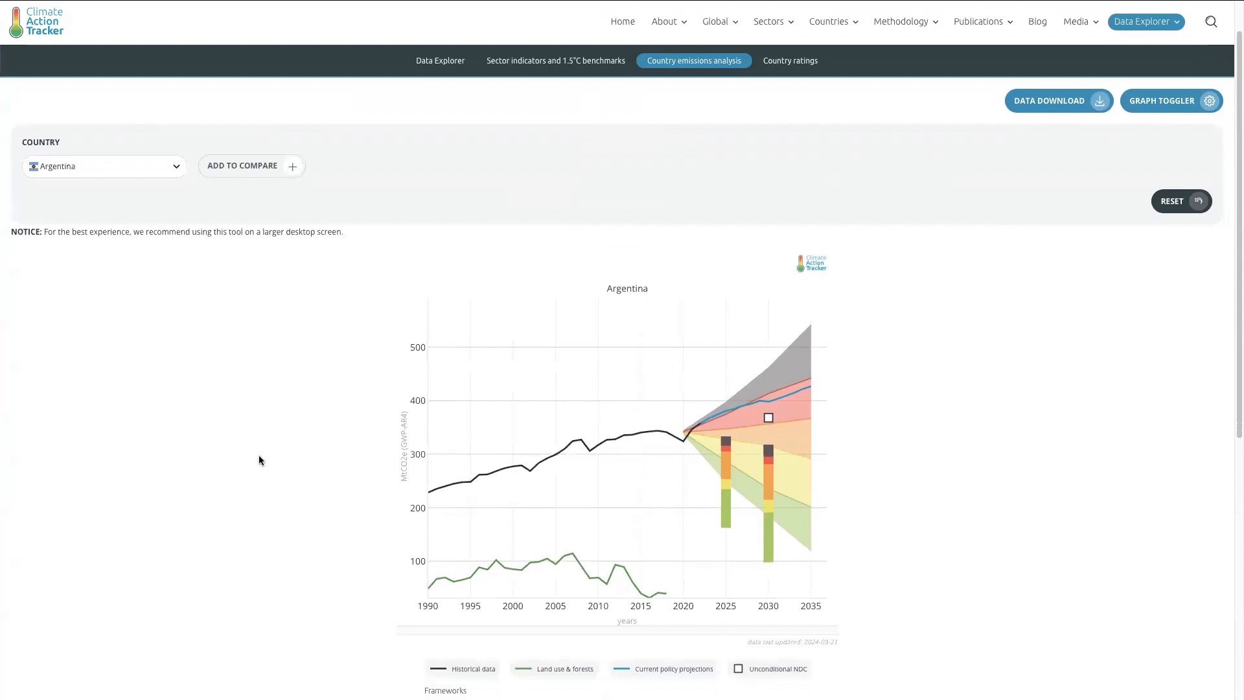
mouse_move(641, 431)
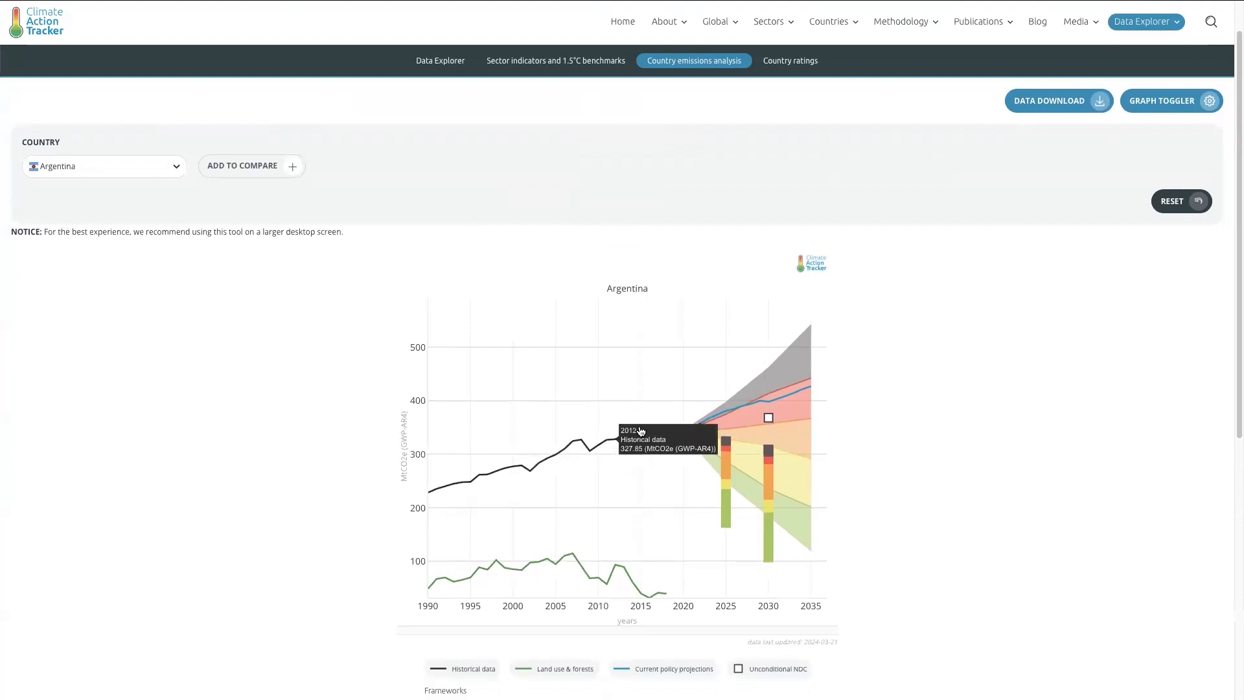
mouse_move(715, 416)
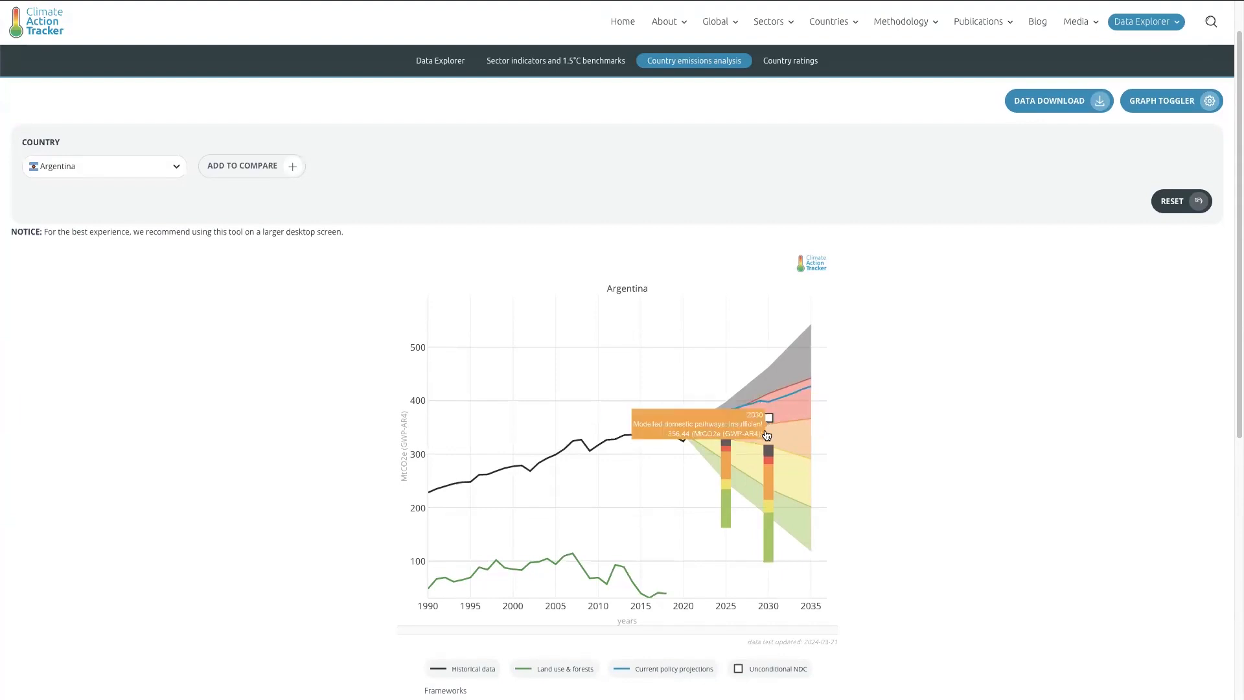
mouse_move(764, 466)
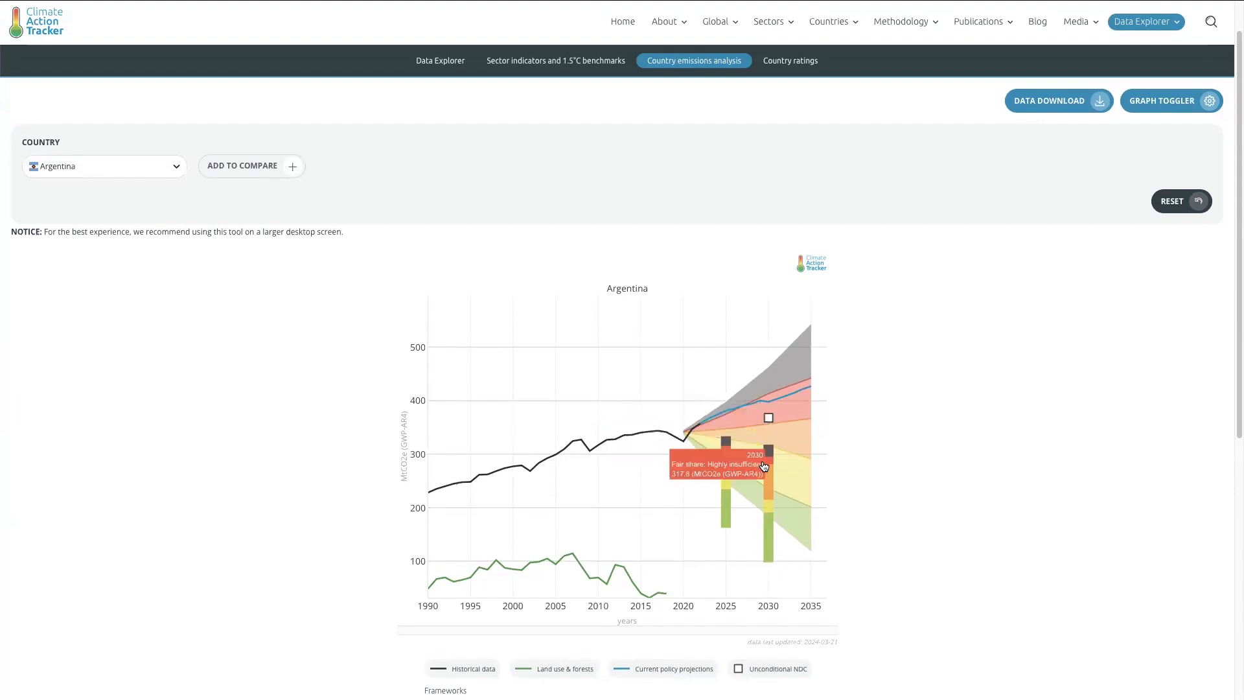
mouse_move(525, 474)
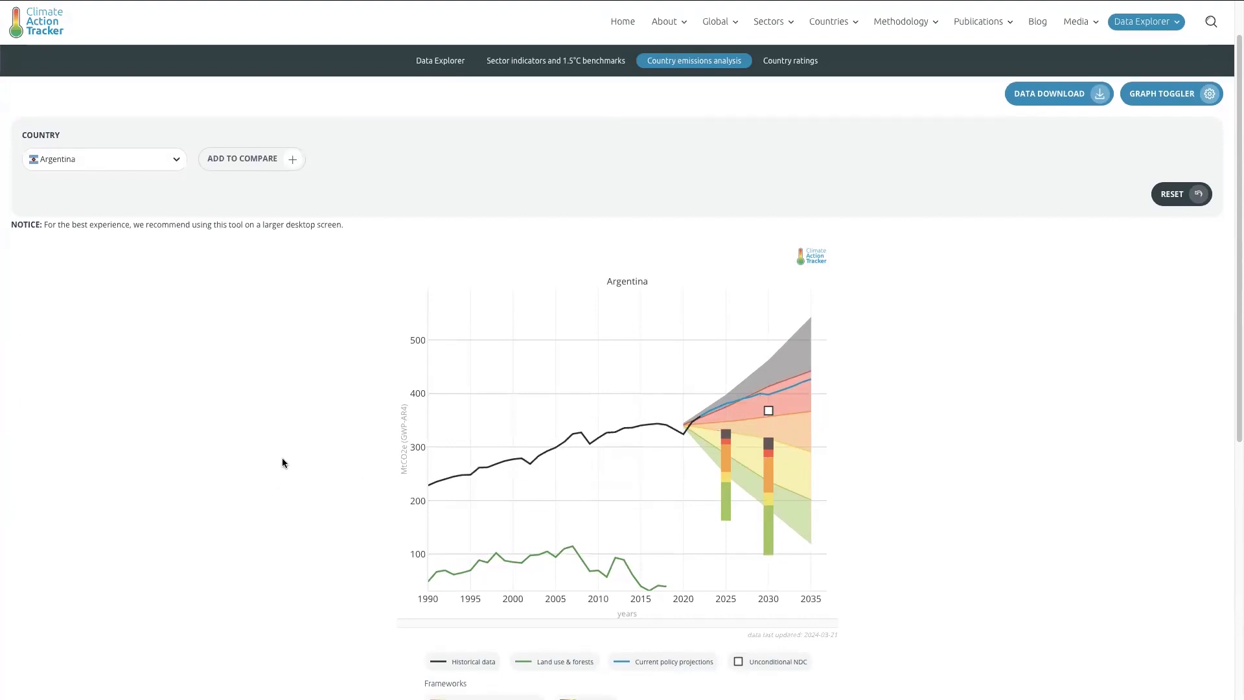
mouse_move(291, 160)
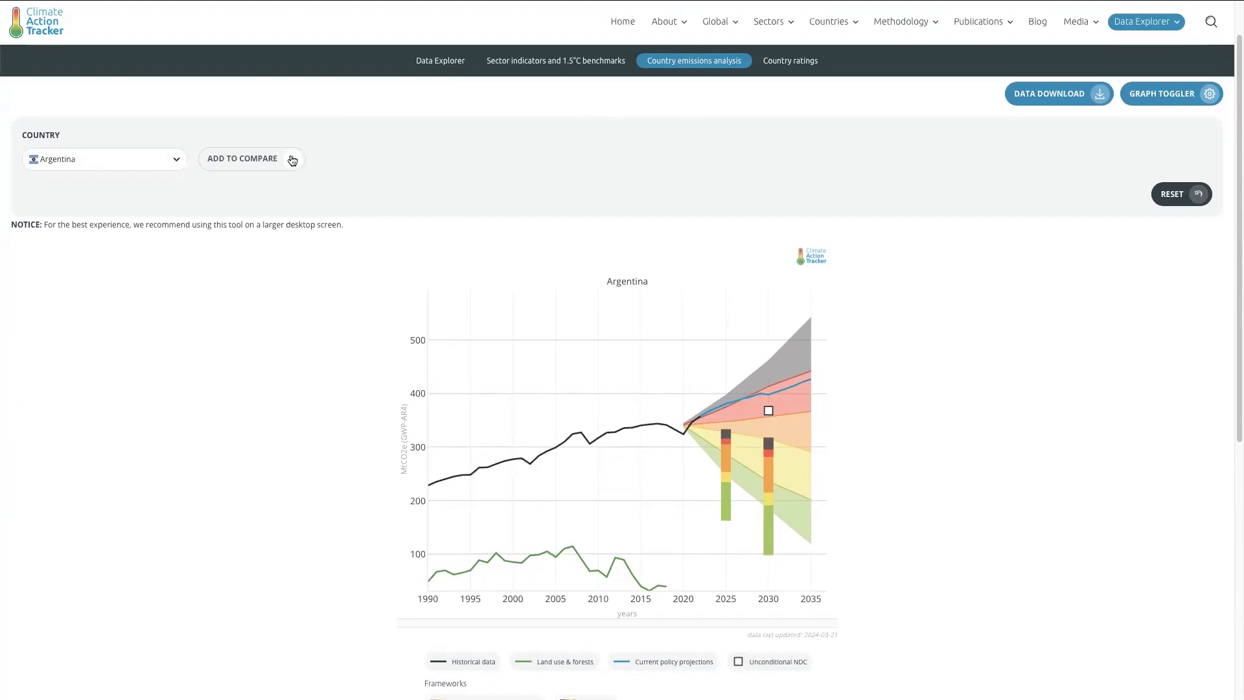
Add Chile and Peru as comparison countries beside Argentina's emissions chart
click(242, 158)
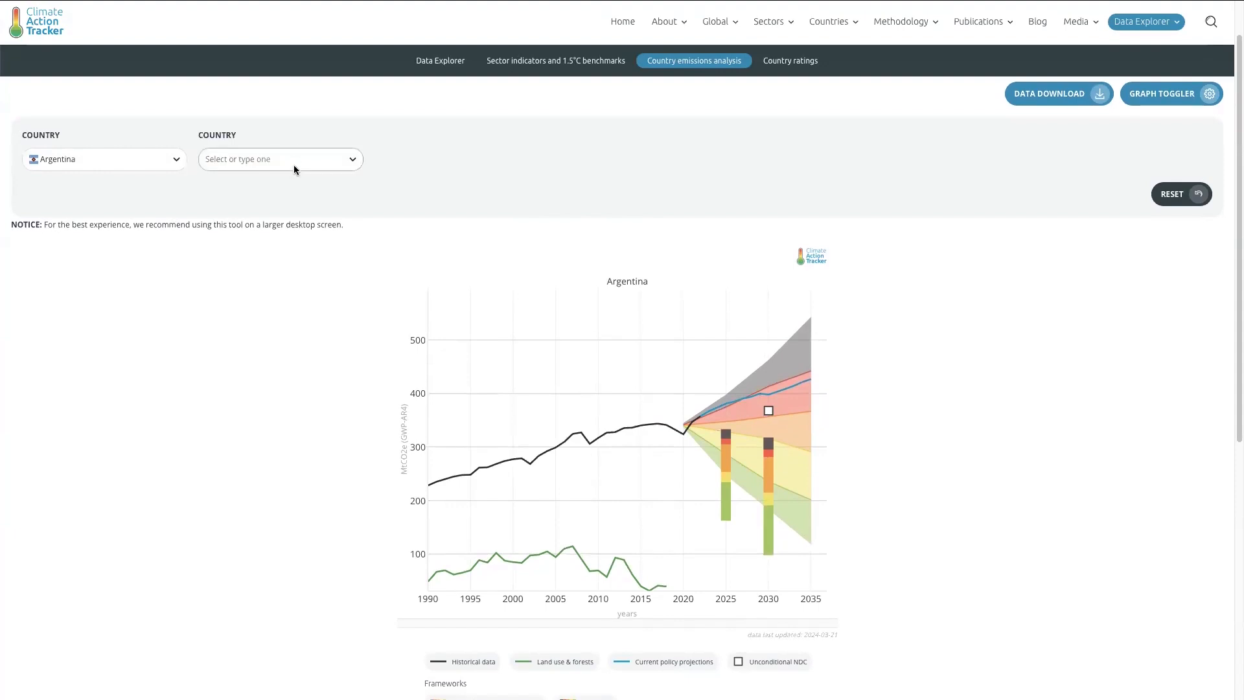
text(chil)
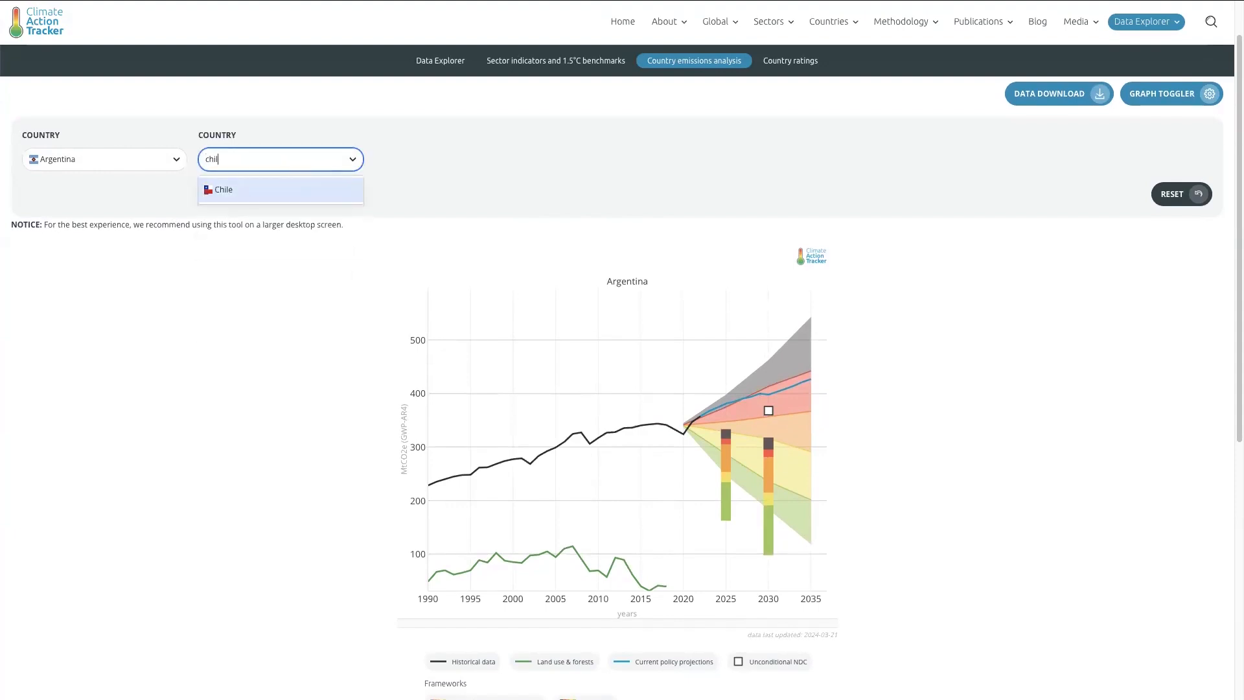
click(222, 189)
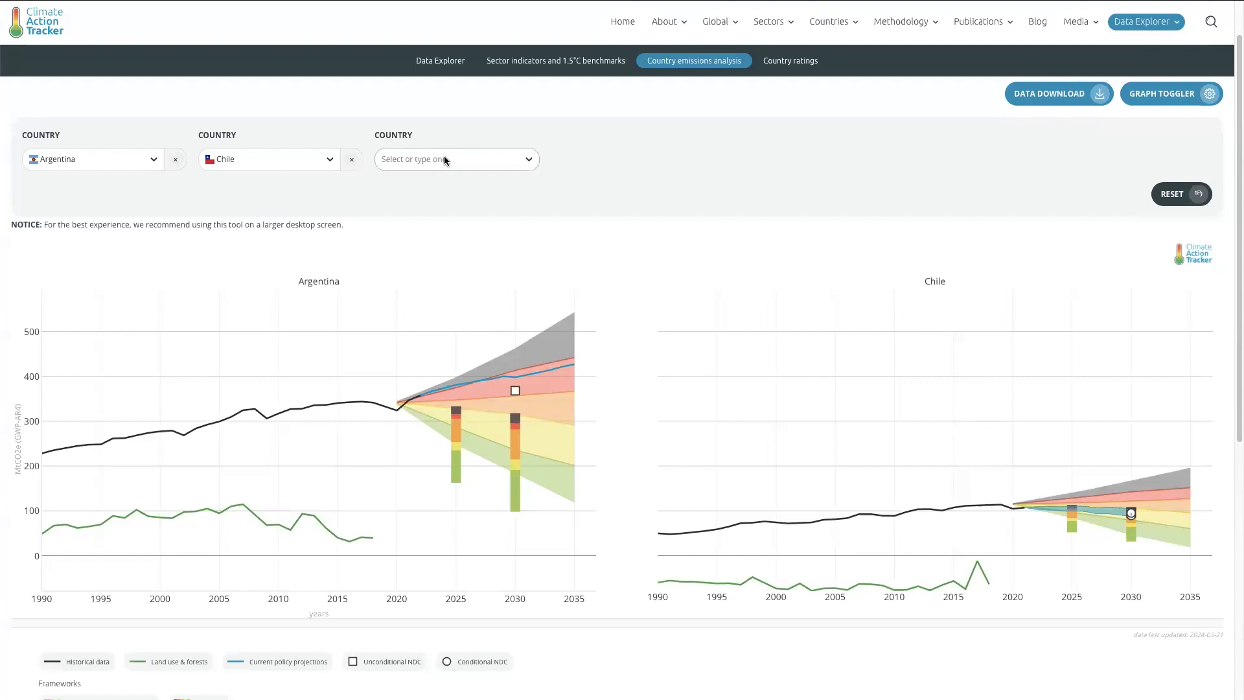
text(peru)
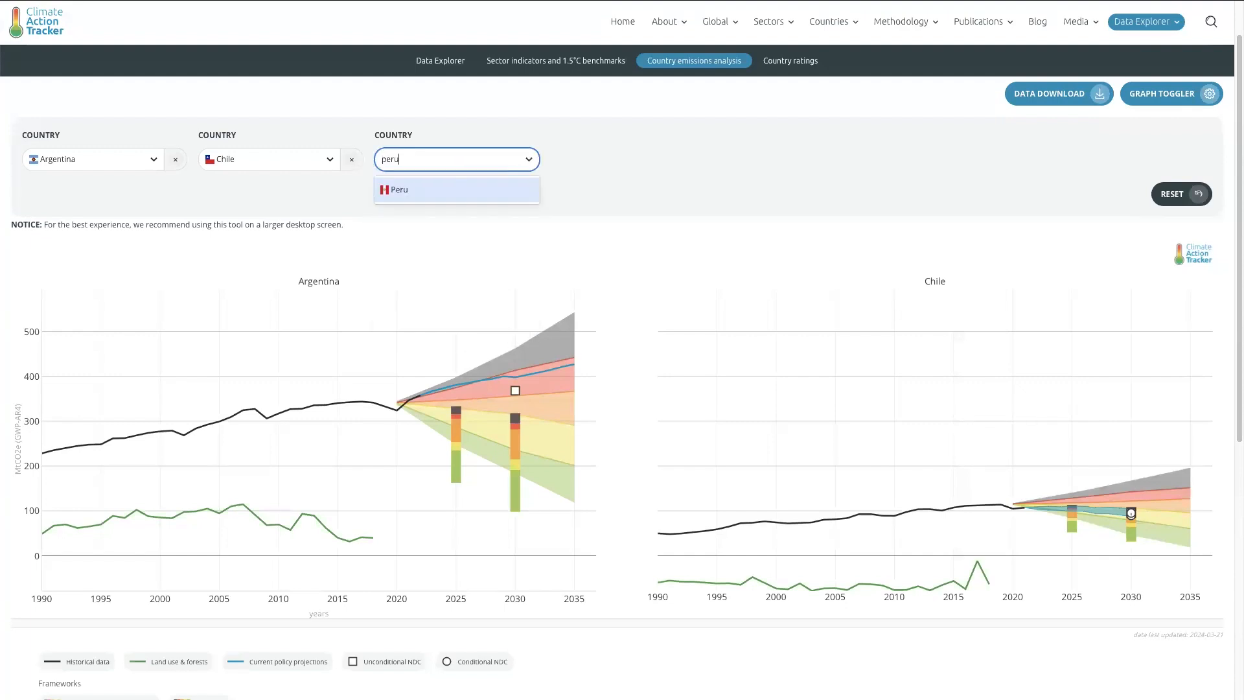
click(396, 190)
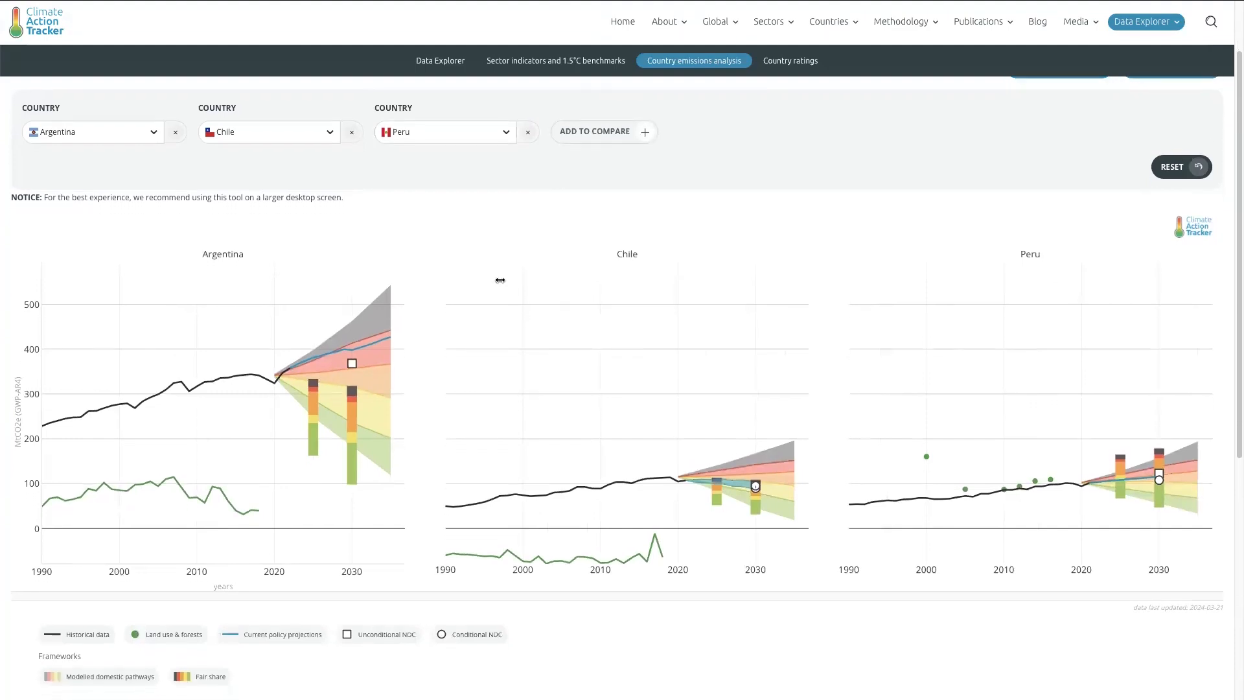
scroll(down, 3)
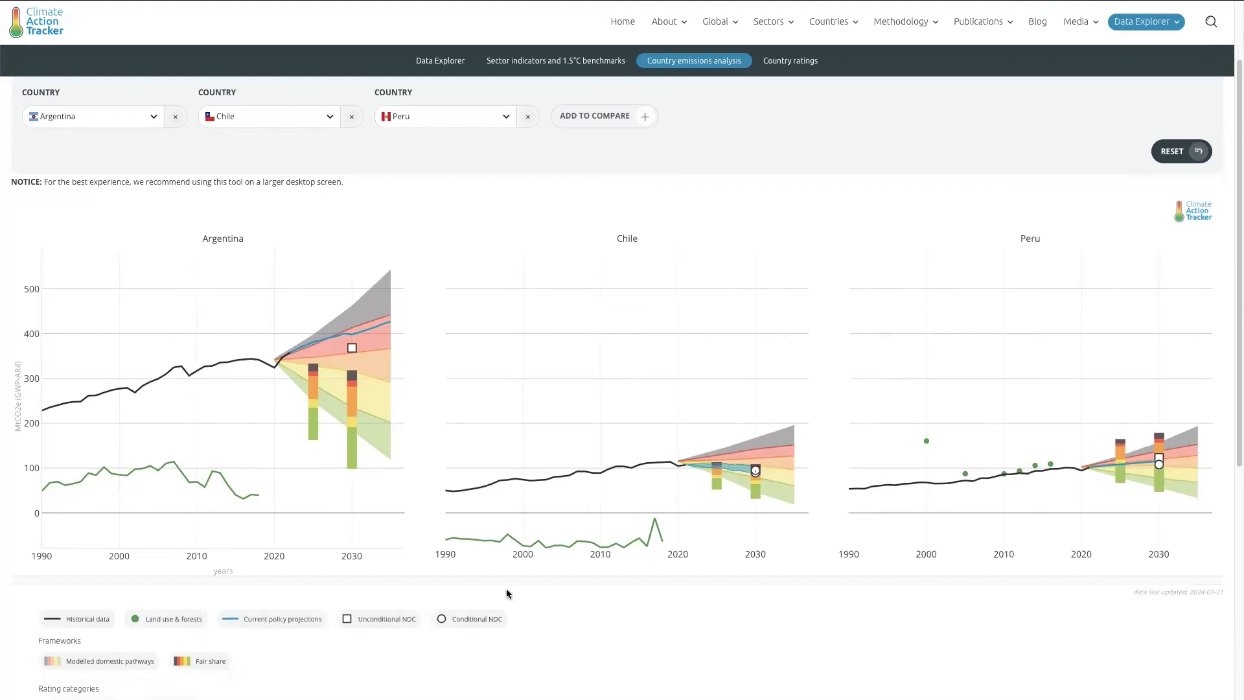
mouse_move(738, 676)
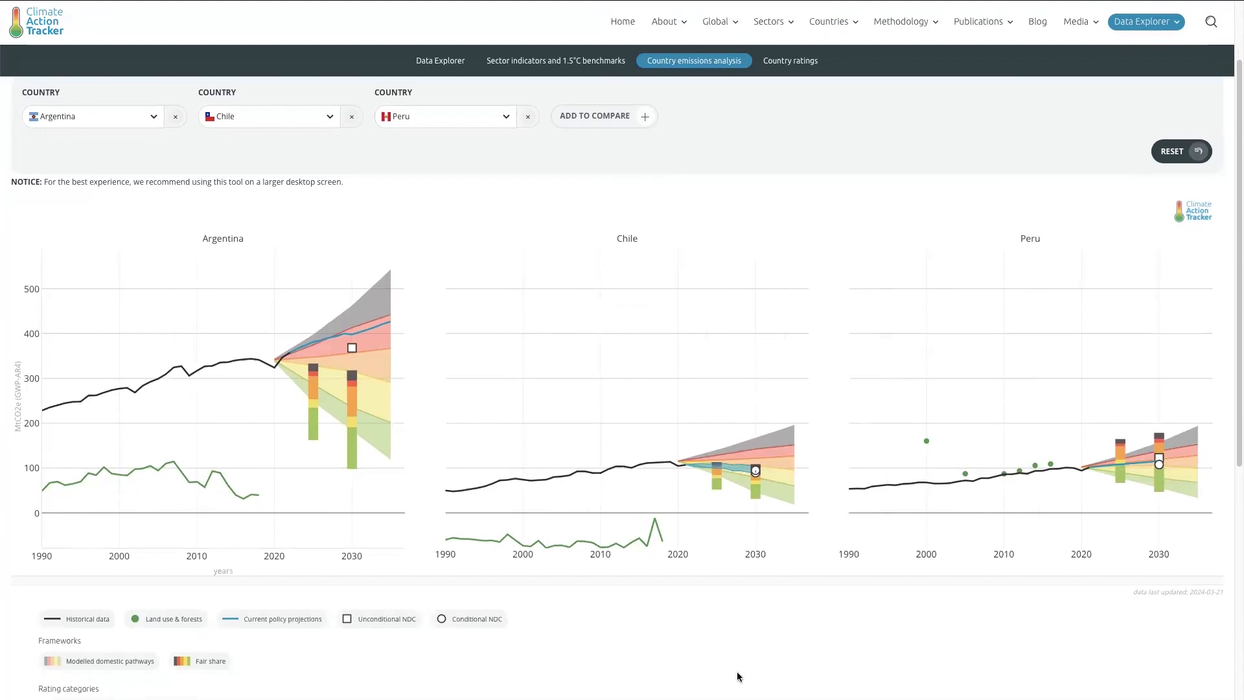
Scroll down to the rating categories legend below the three country charts
scroll(down, 3)
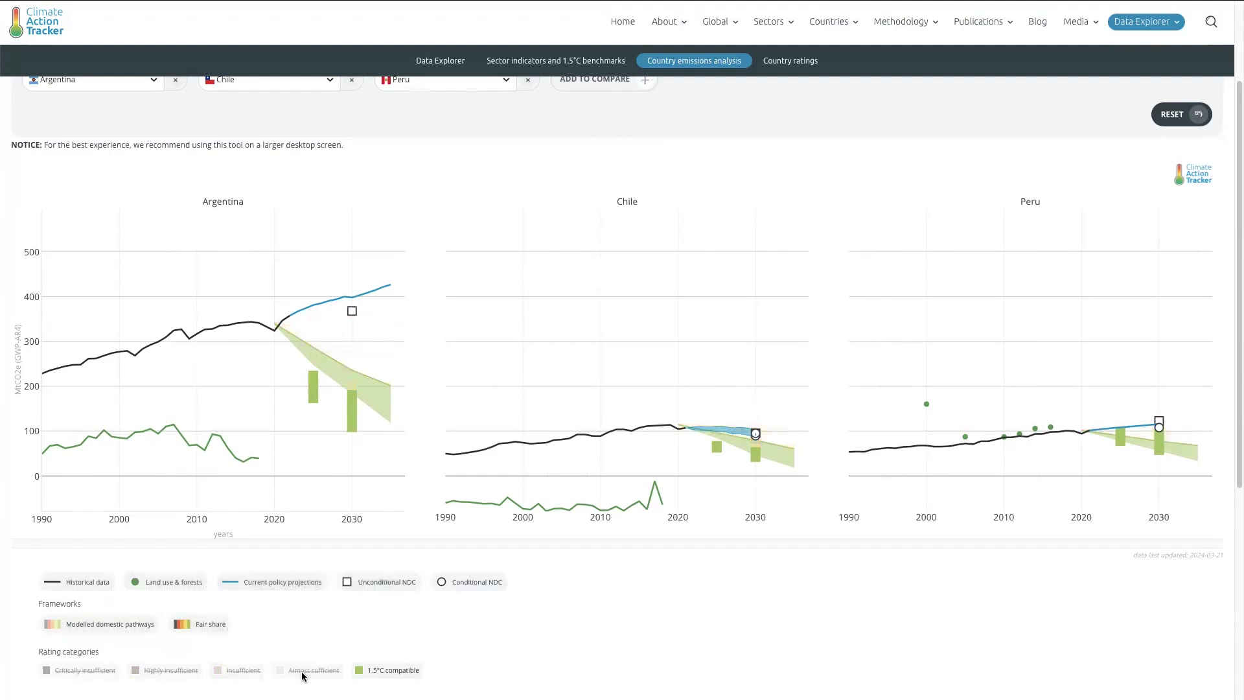
mouse_move(535, 629)
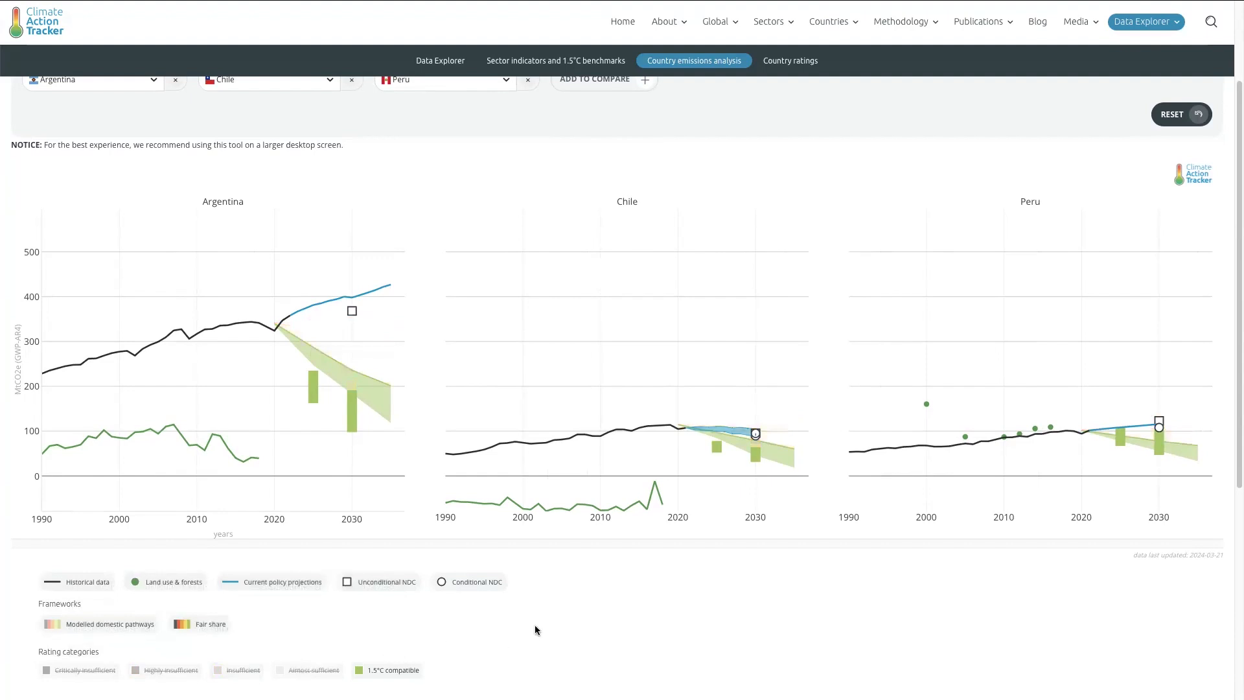
mouse_move(66, 561)
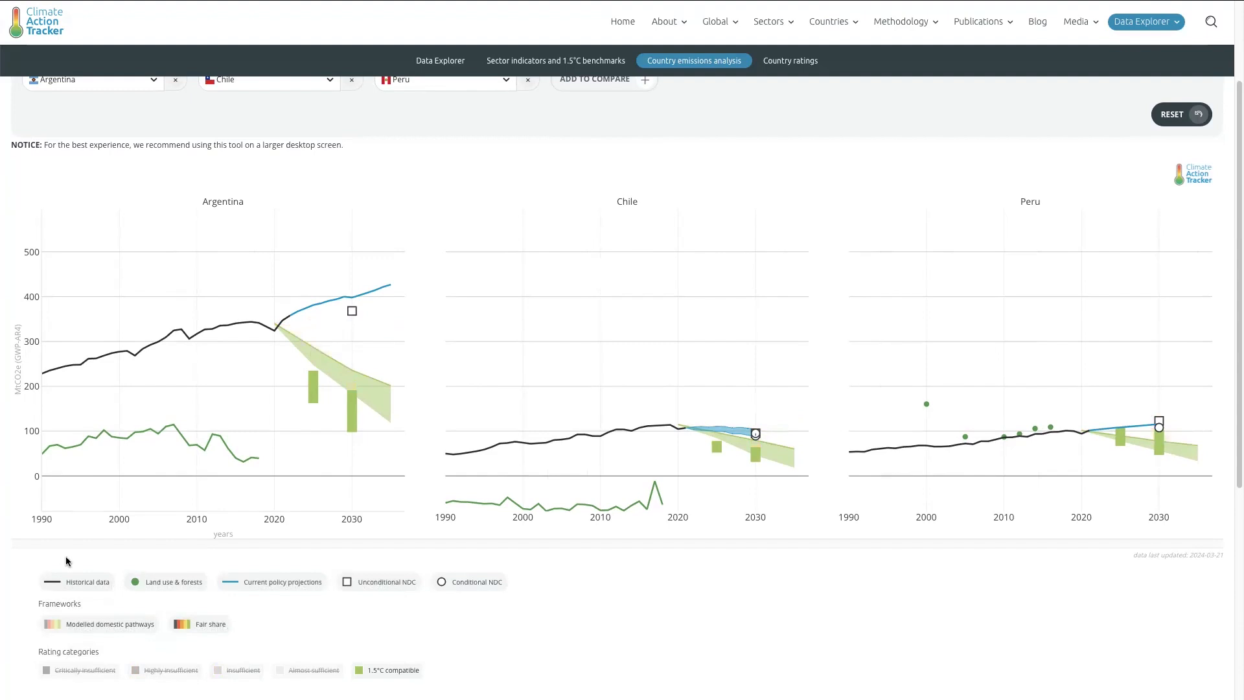
mouse_move(532, 580)
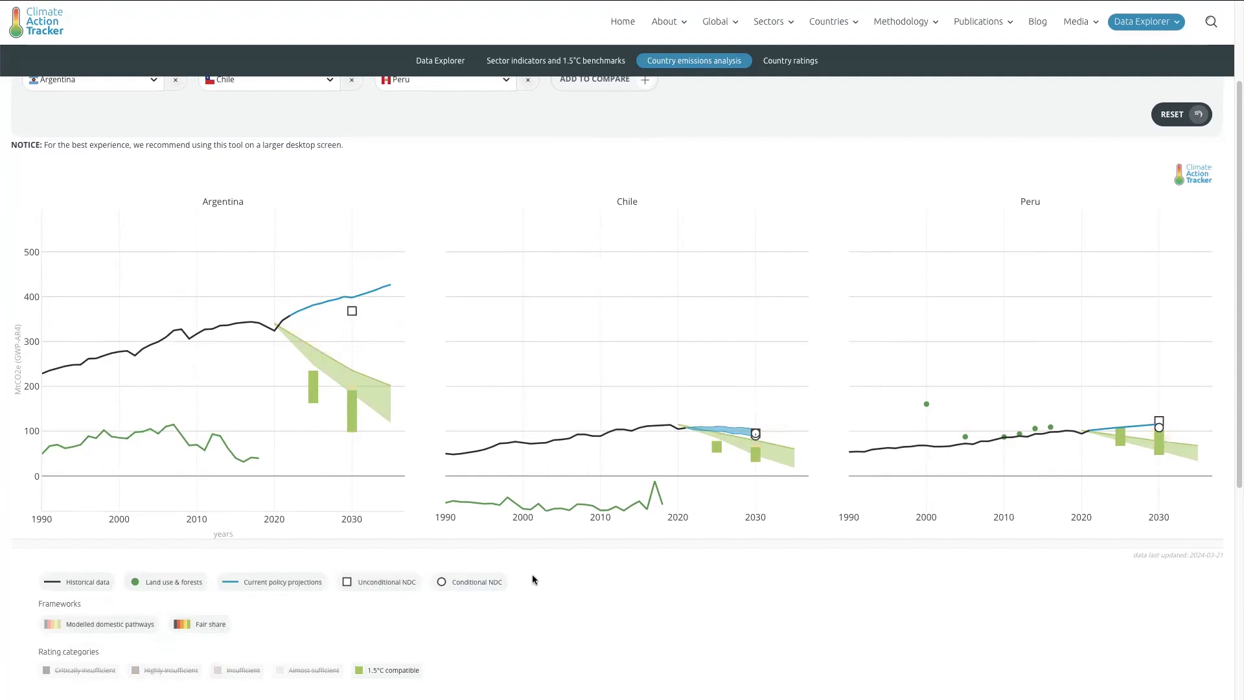
mouse_move(199, 623)
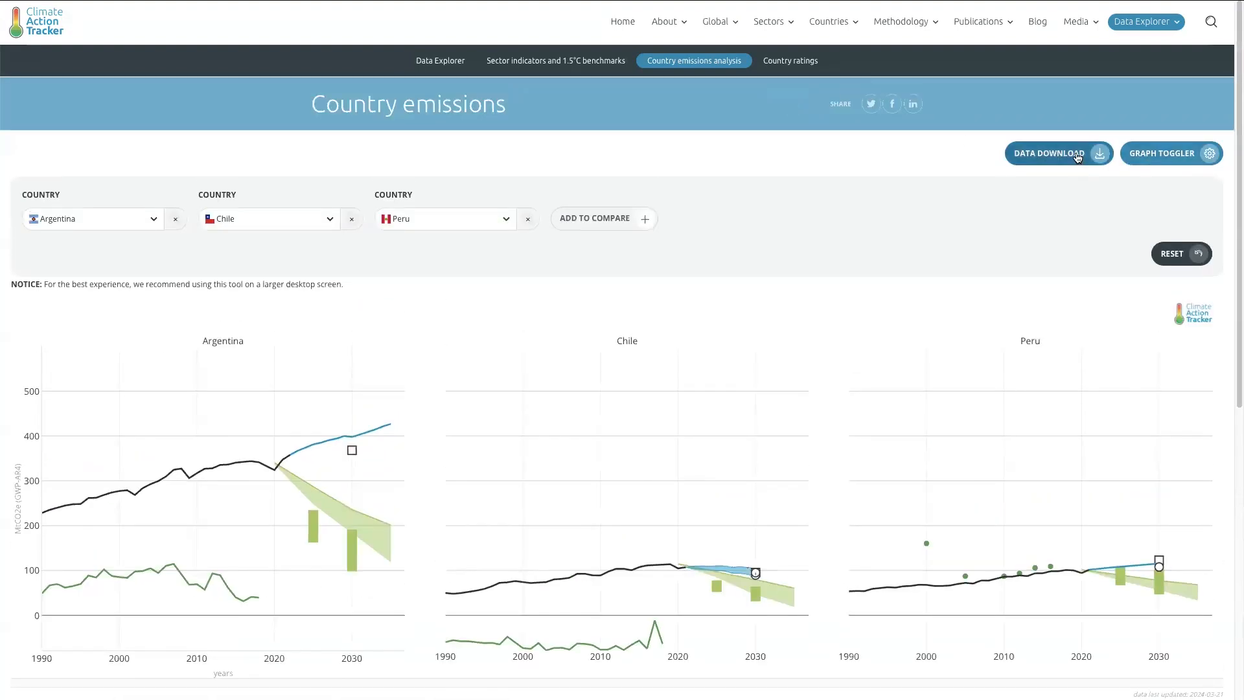
Show the Data Download options: graph PNG, full XLSX data and current CSV
click(1057, 153)
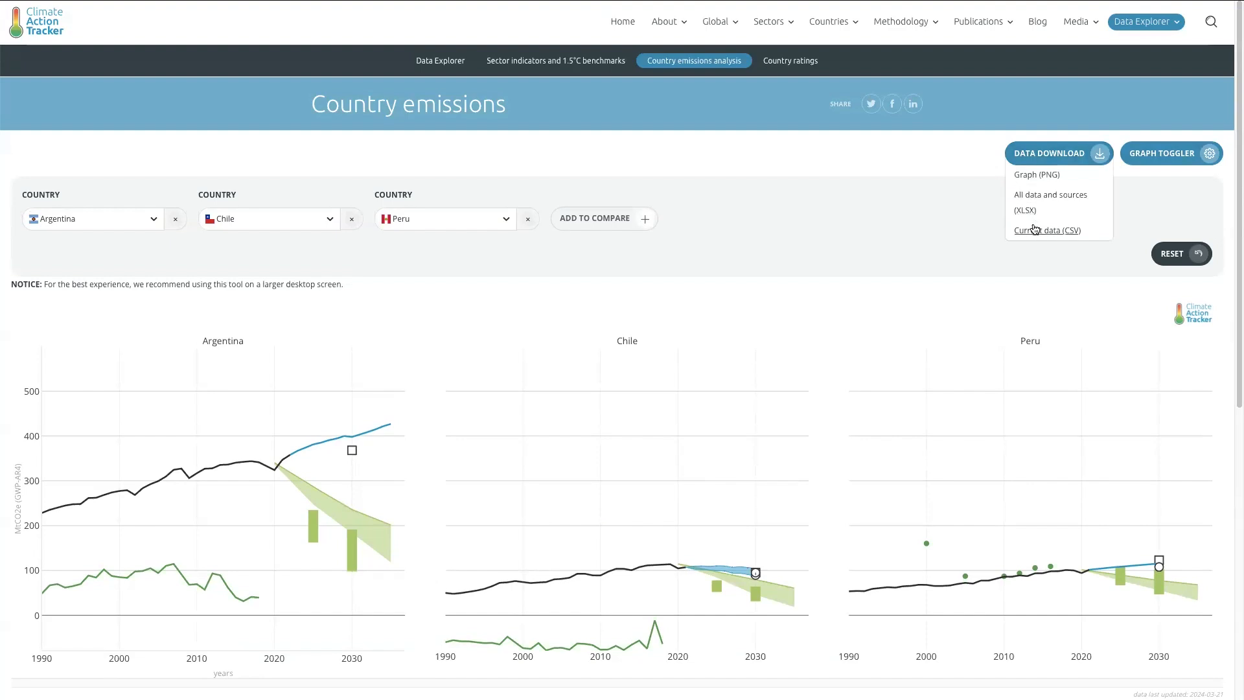
mouse_move(923, 182)
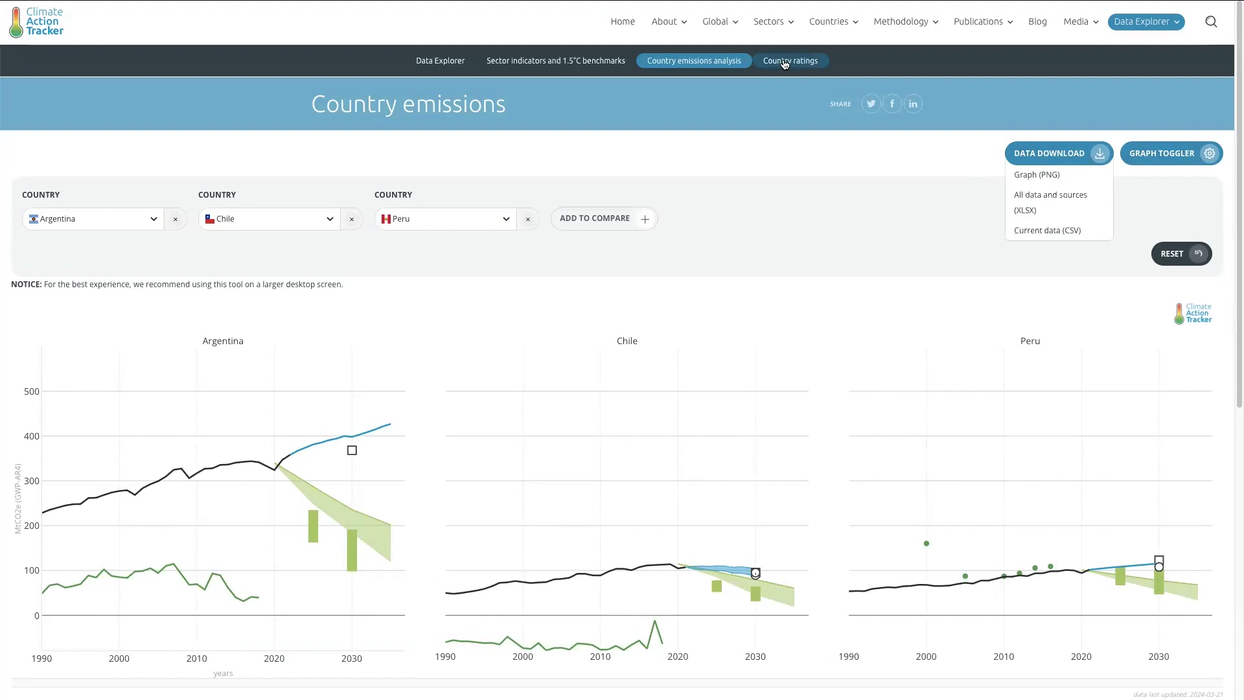
Switch to the Country ratings table and filter it to Argentina, Chile and Peru
click(790, 61)
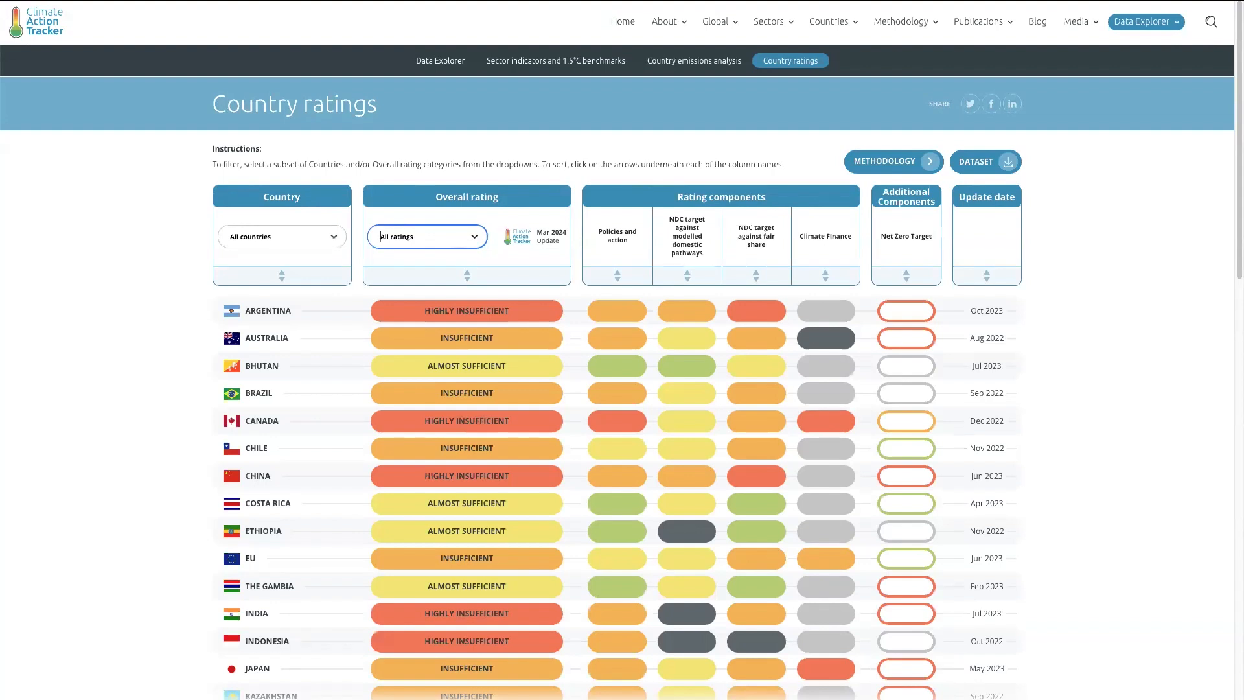
mouse_move(403, 405)
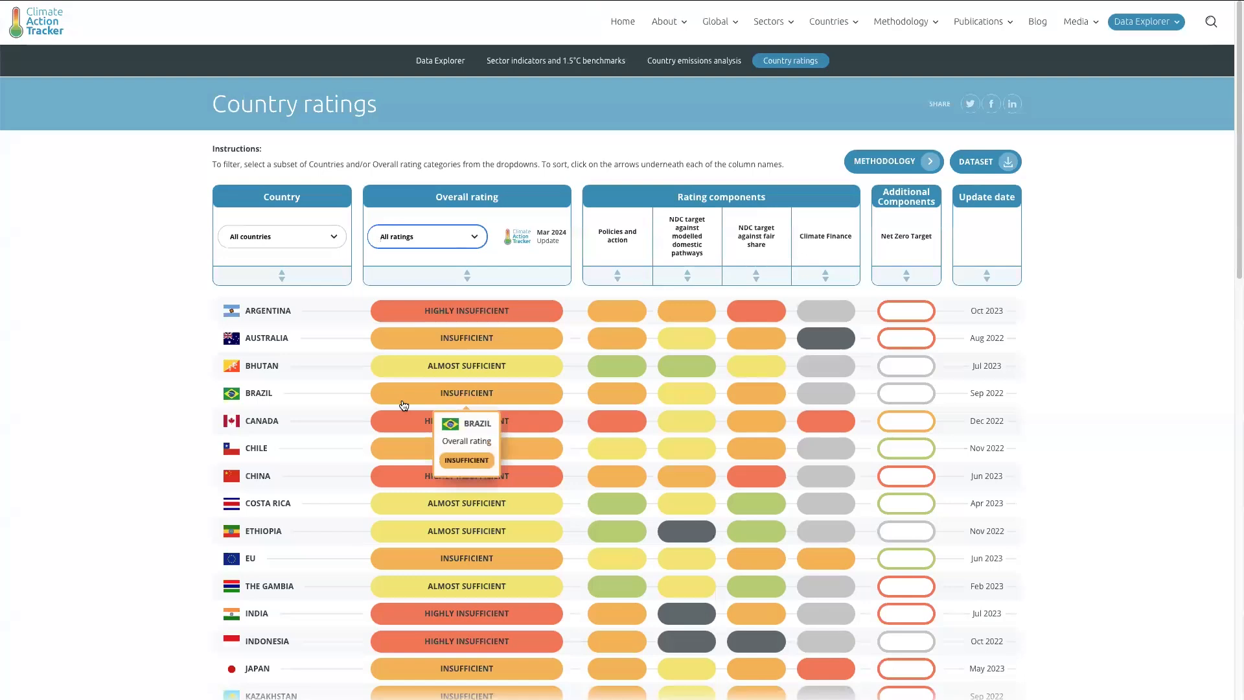
mouse_move(315, 245)
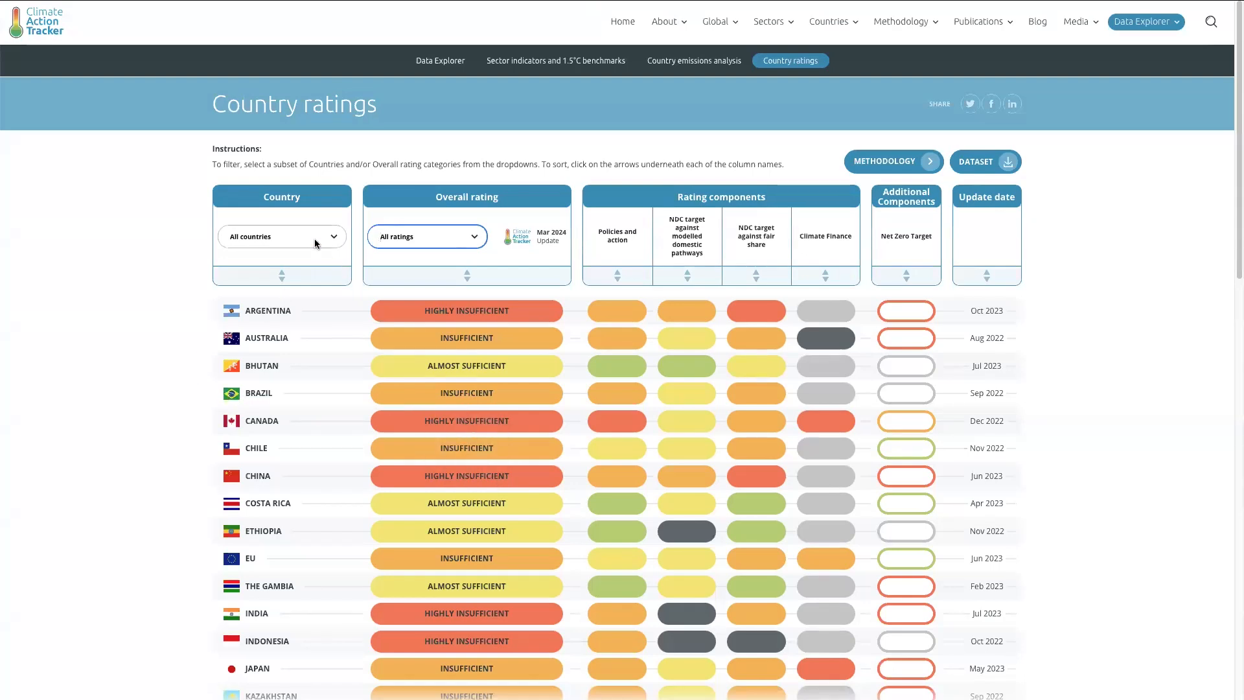
click(281, 236)
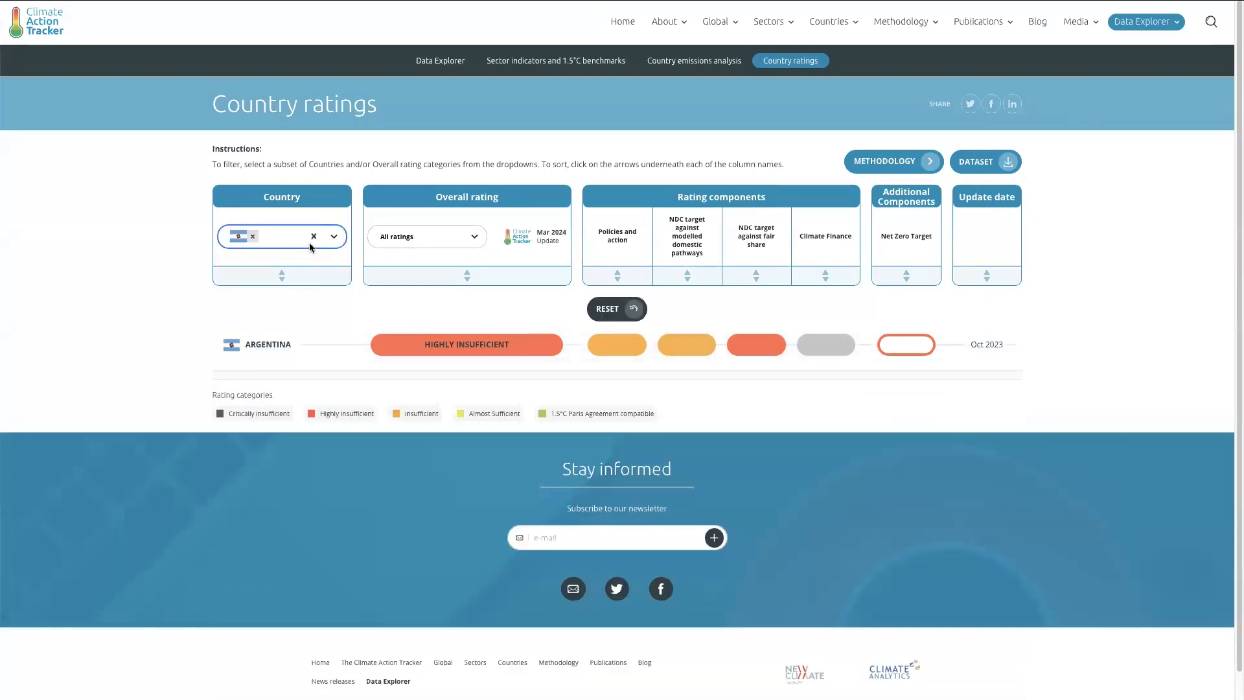
text(chi)
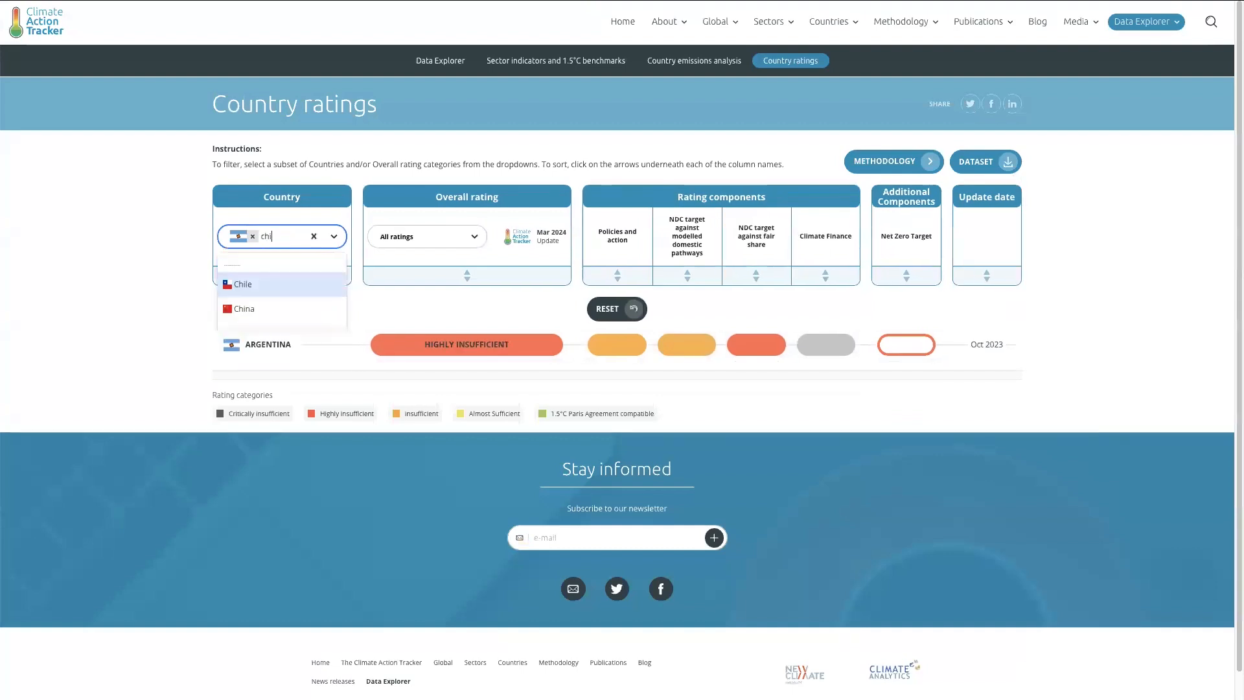
click(242, 284)
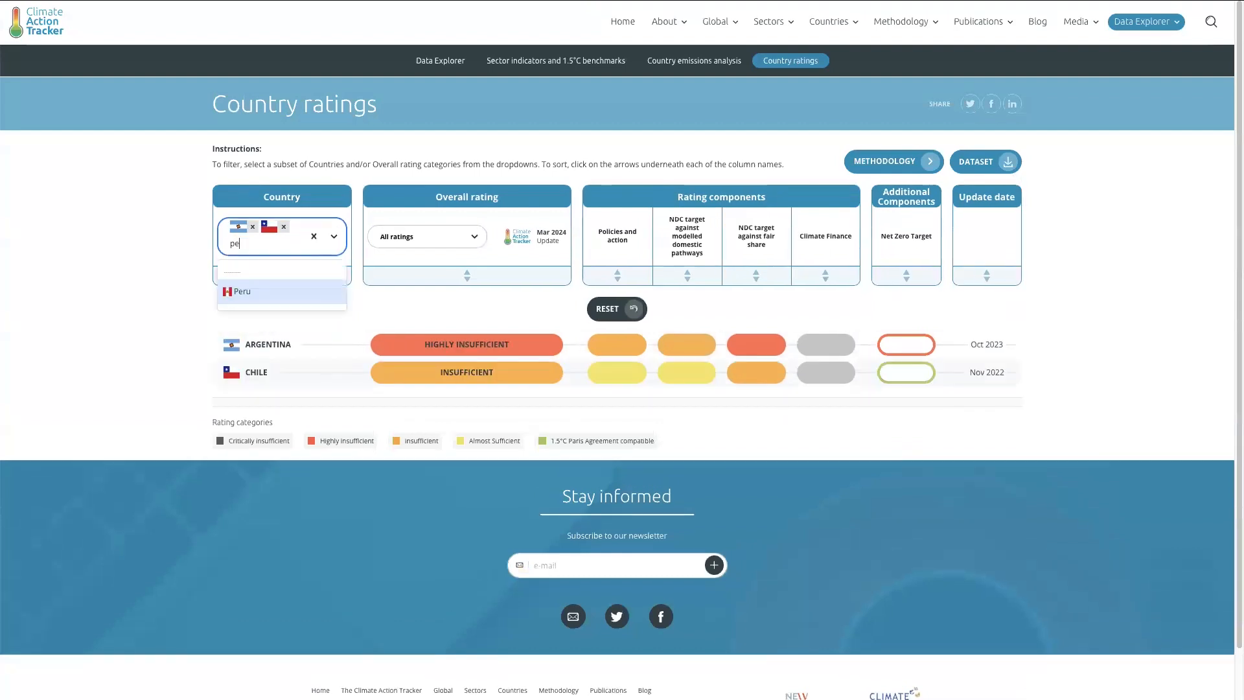
click(242, 291)
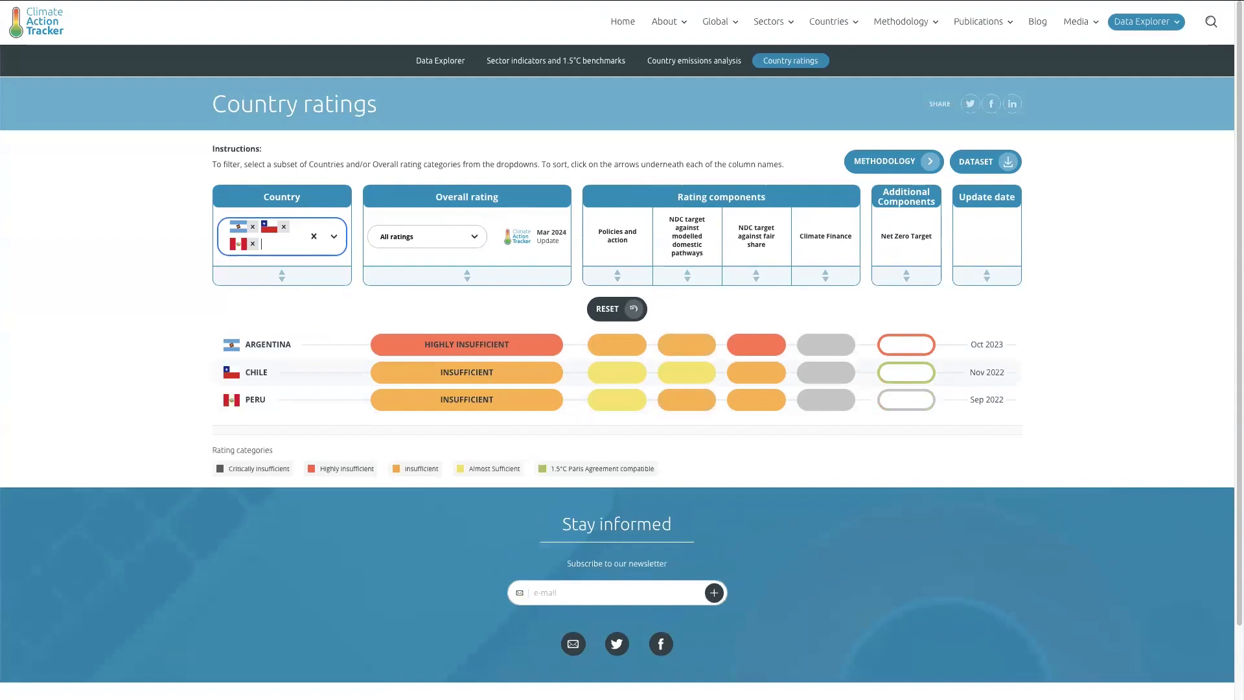
mouse_move(212, 328)
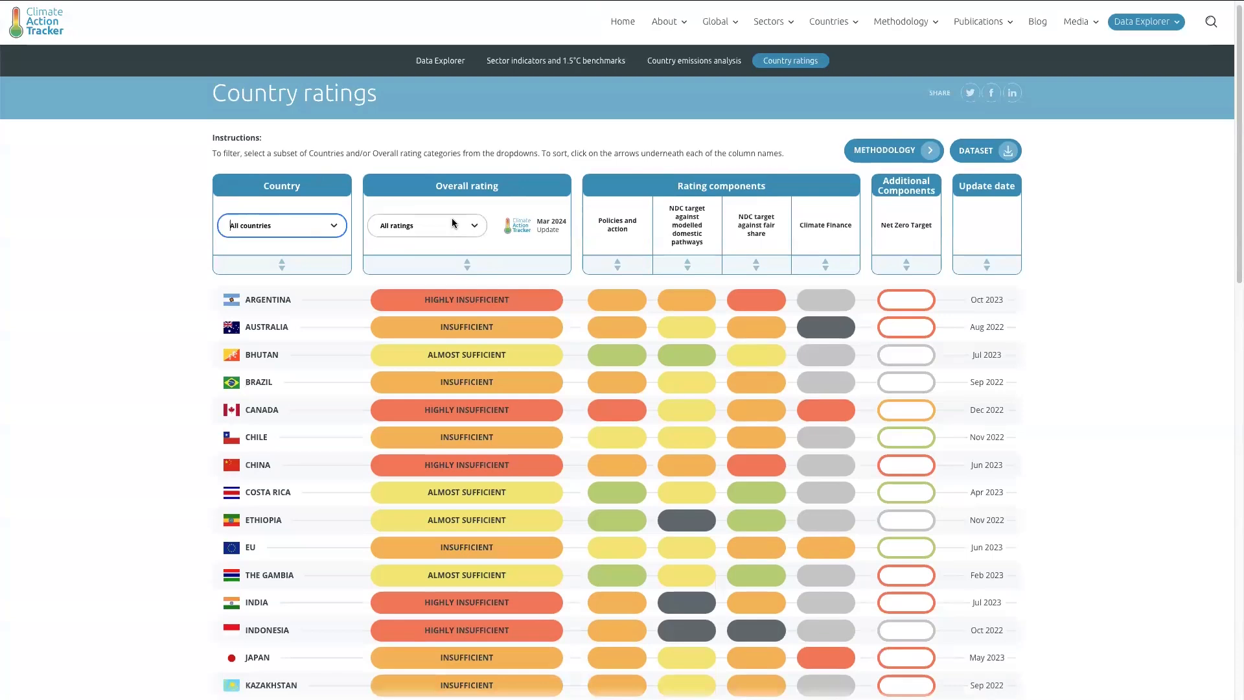
Filter overall rating to Critically insufficient and Almost Sufficient, sorted by Policies and action
click(426, 225)
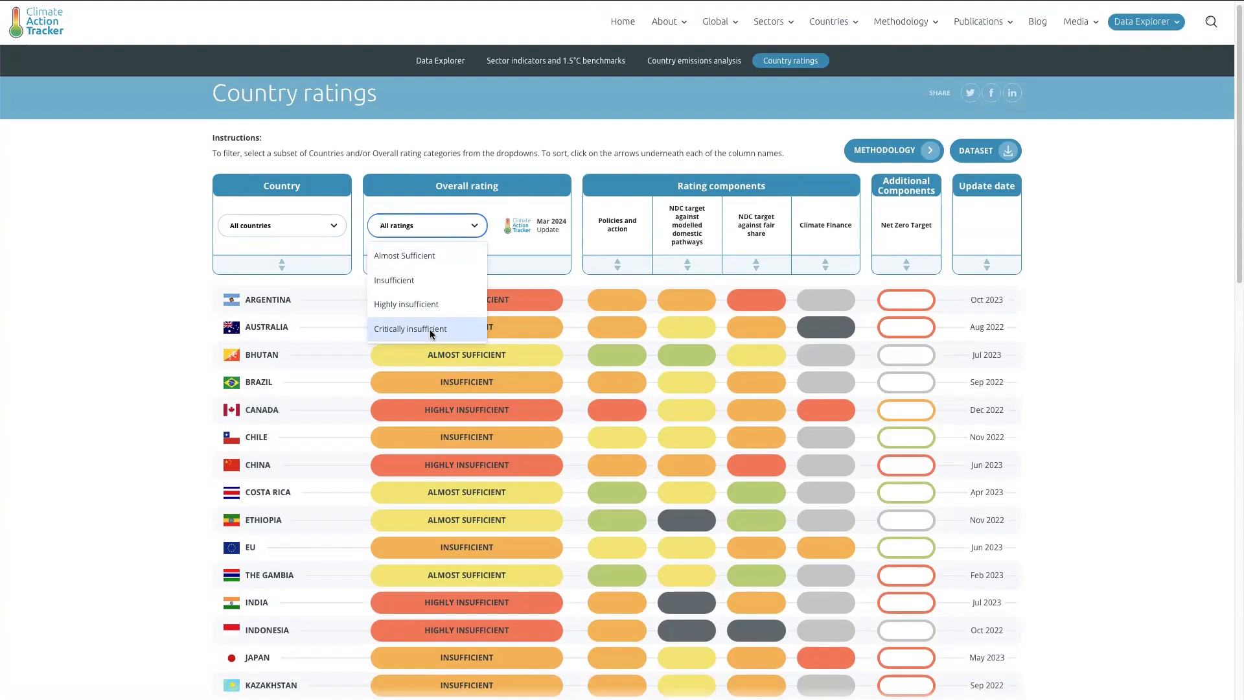
click(411, 327)
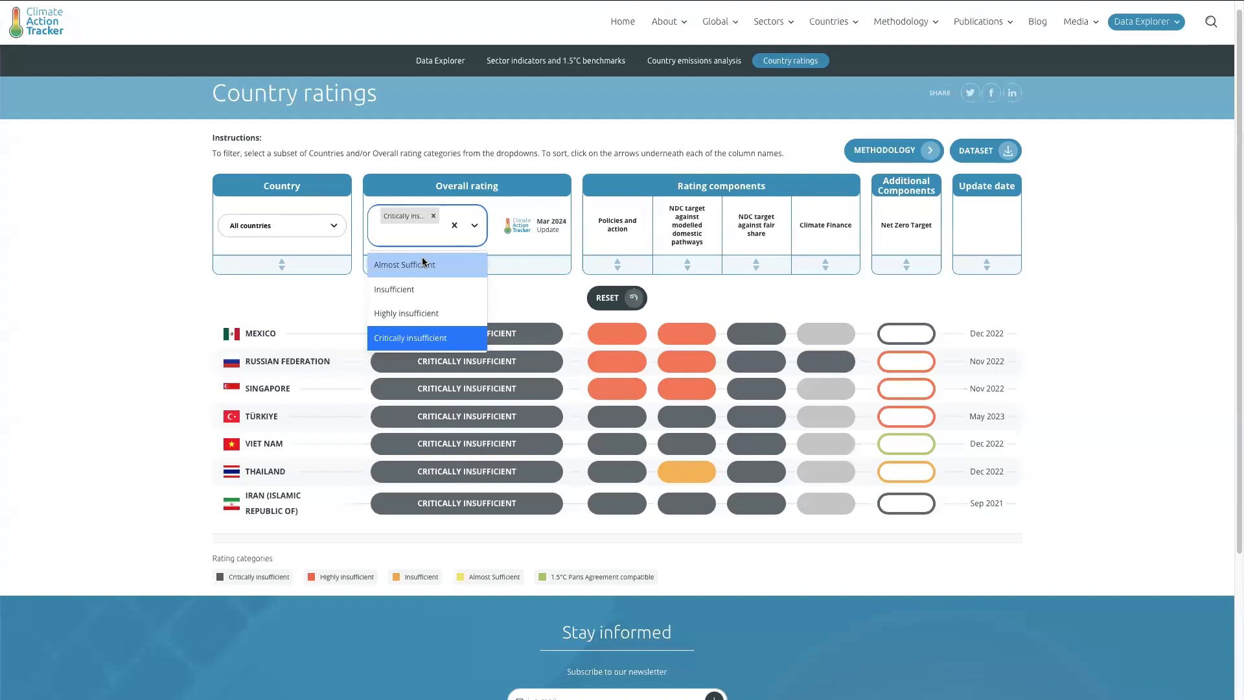
click(404, 264)
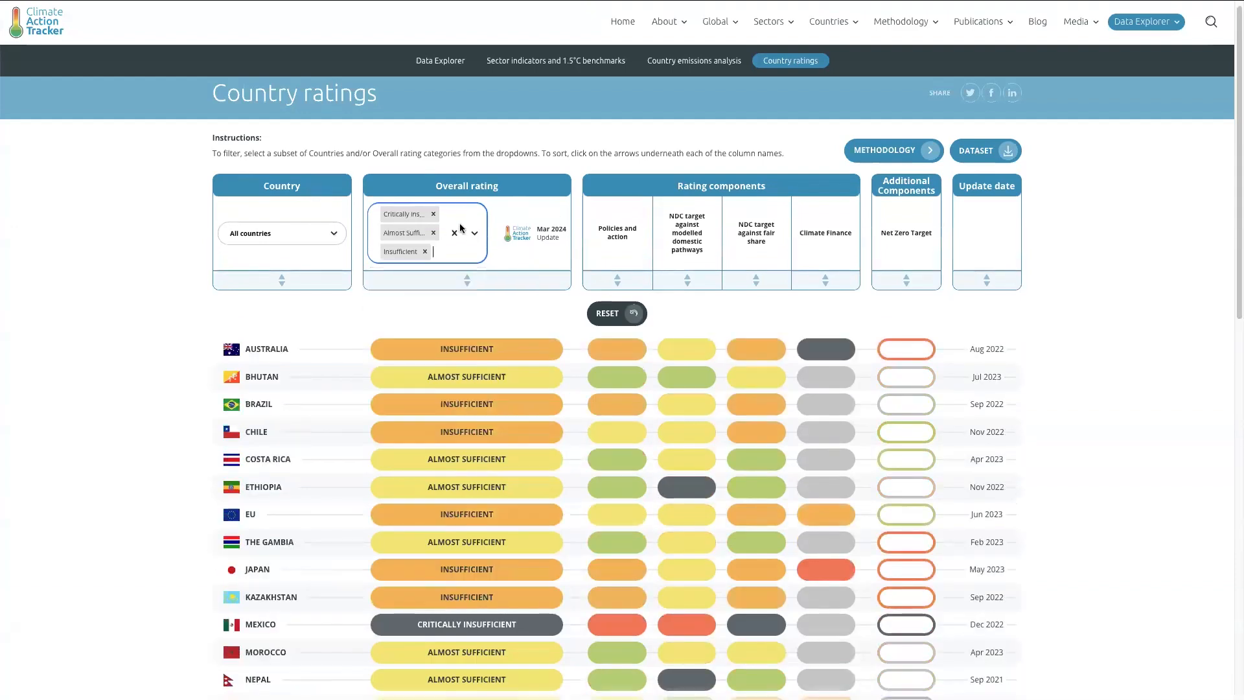
mouse_move(299, 289)
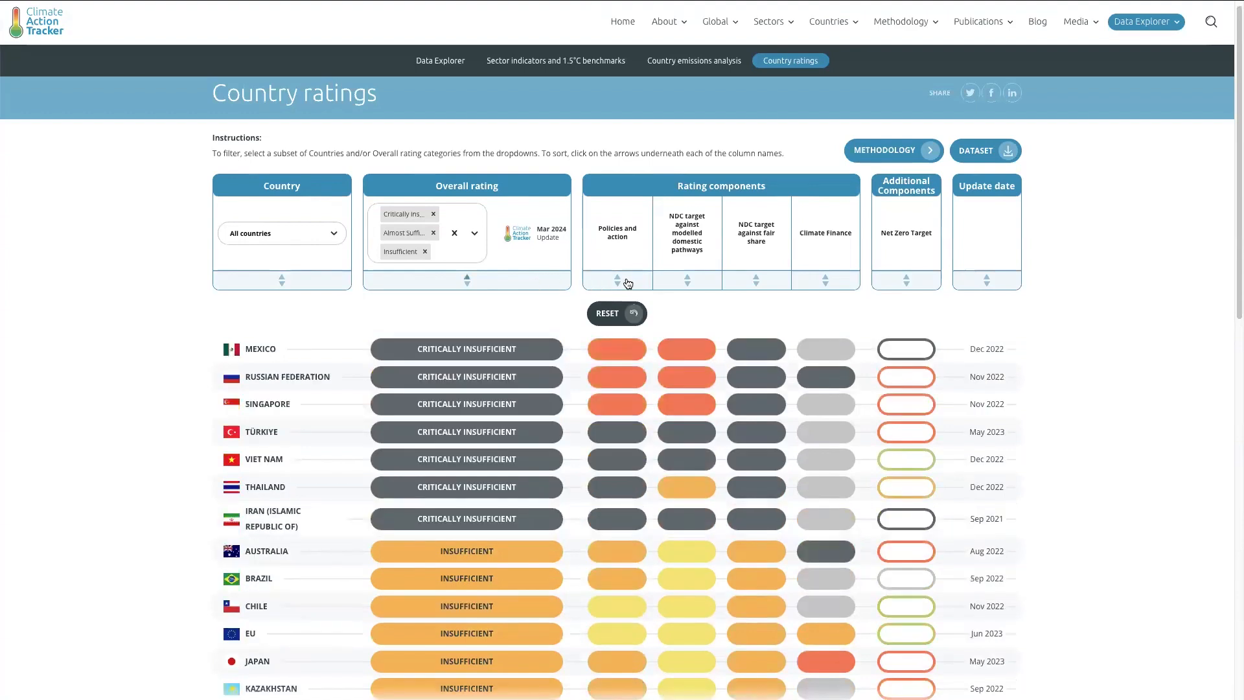
click(685, 281)
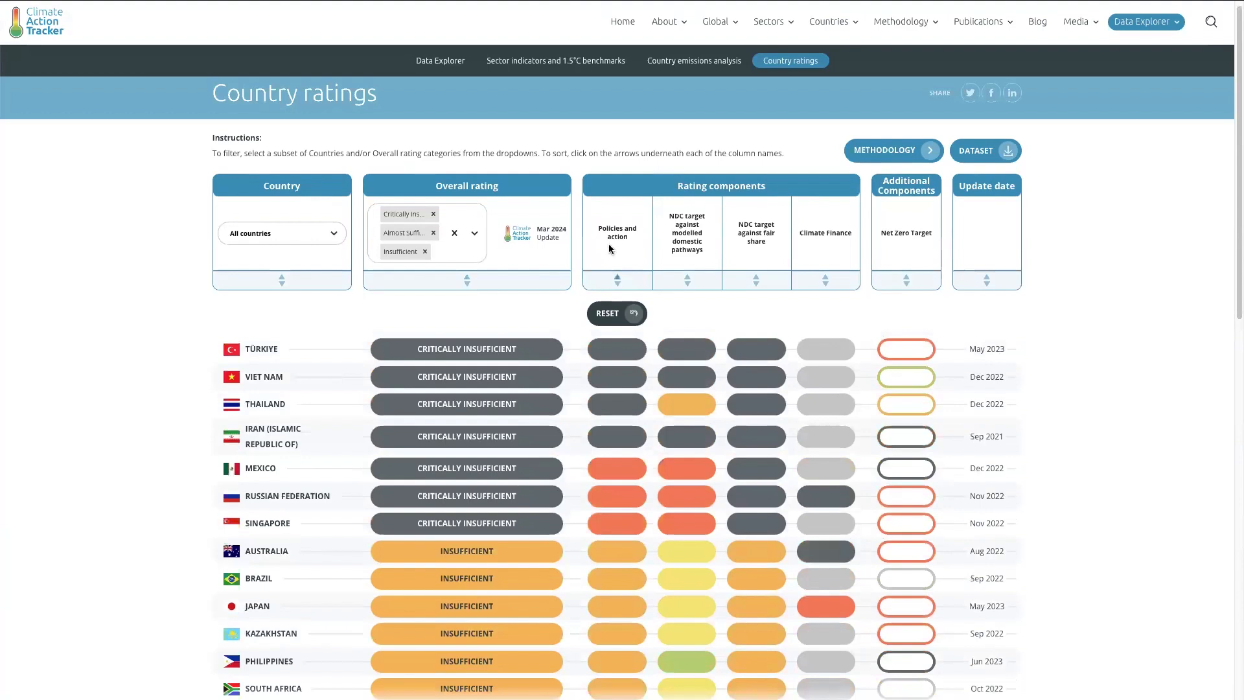
mouse_move(622, 221)
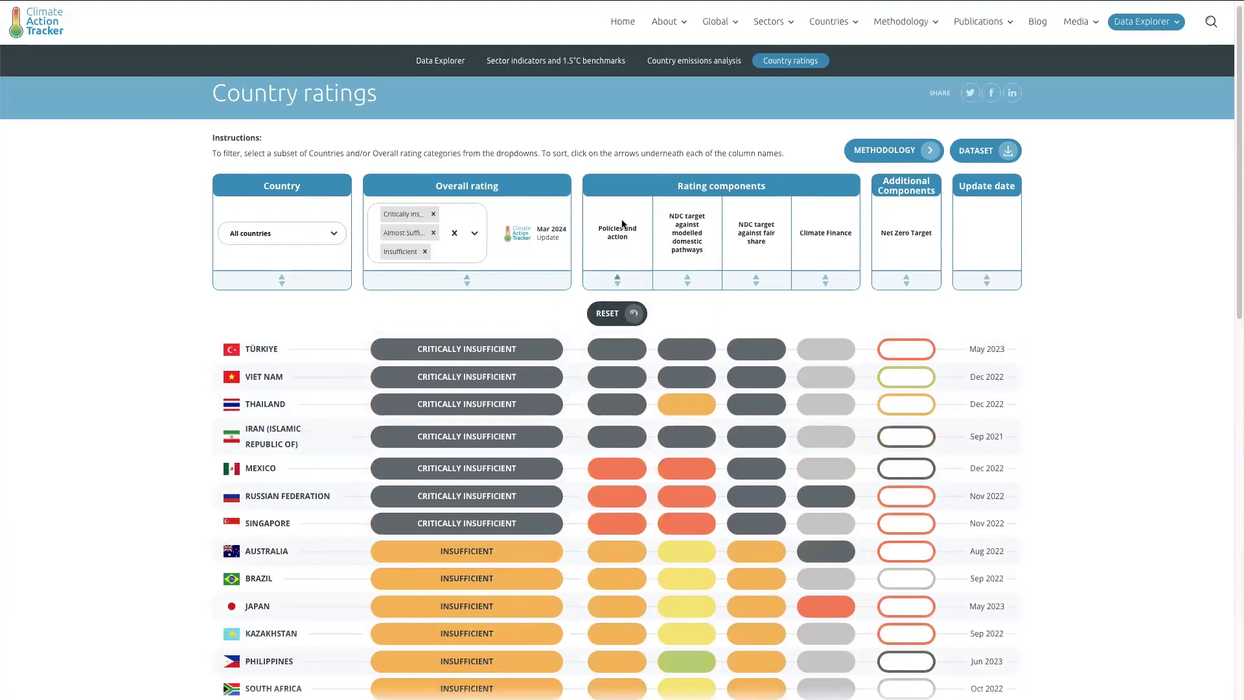
mouse_move(617, 232)
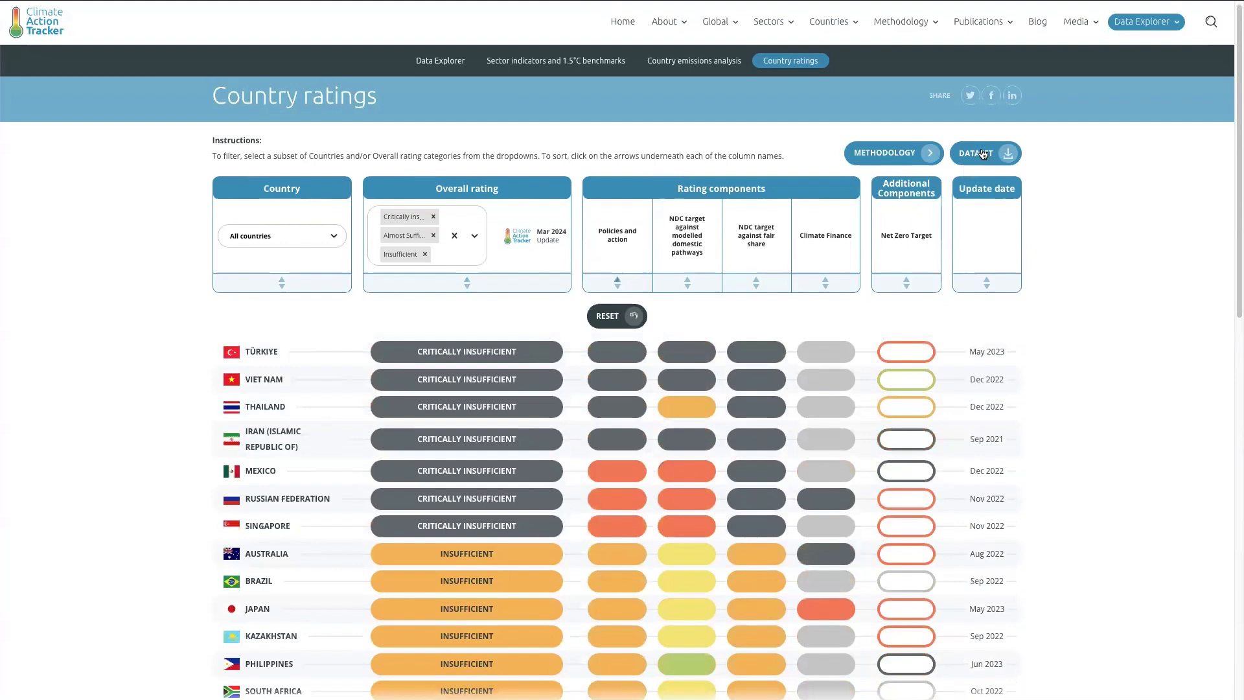
click(984, 153)
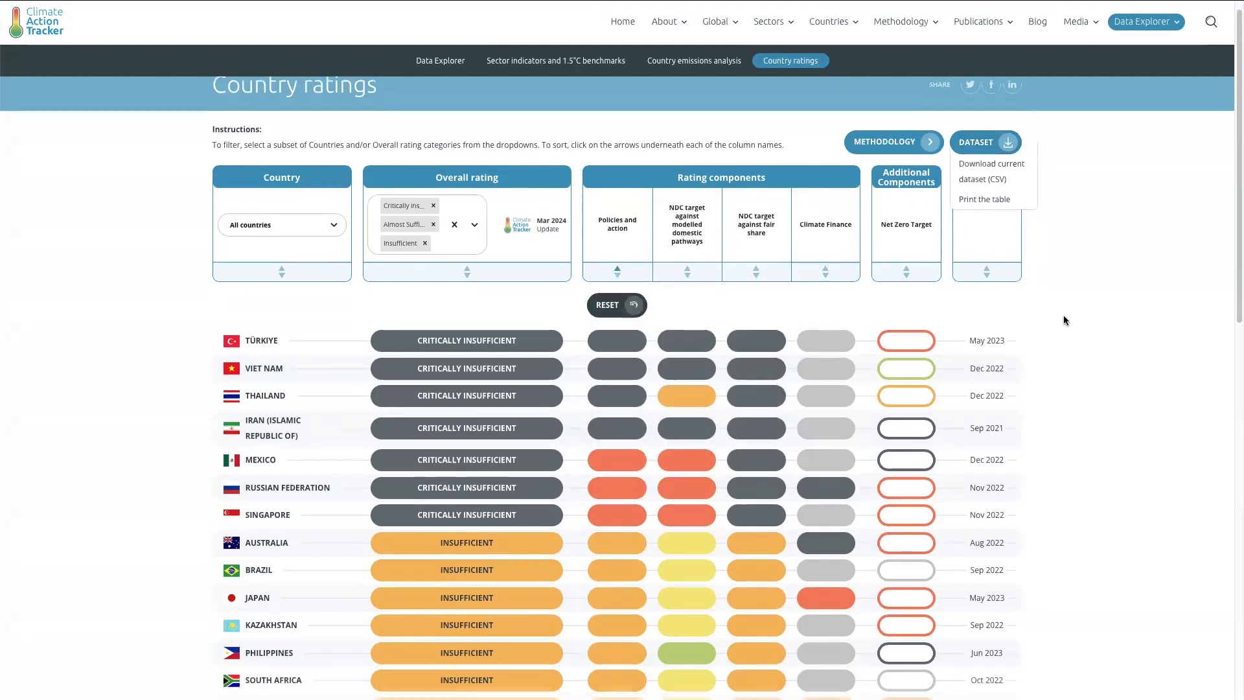
scroll(down, 3)
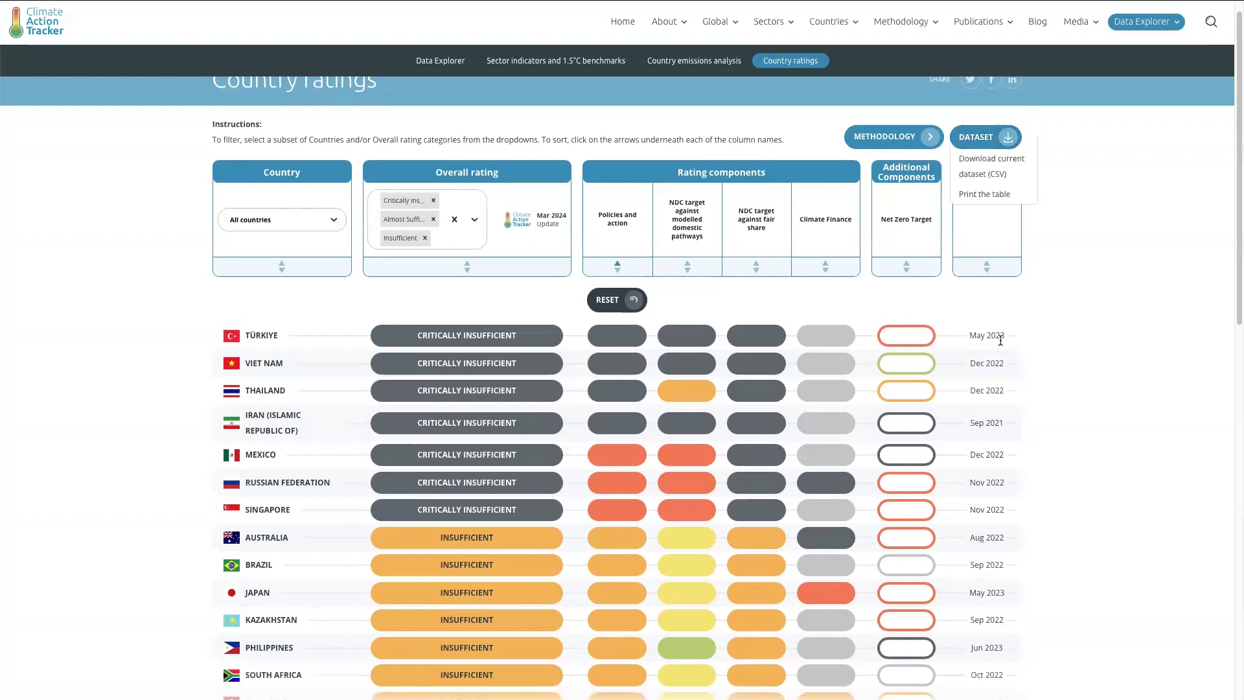
mouse_move(1024, 342)
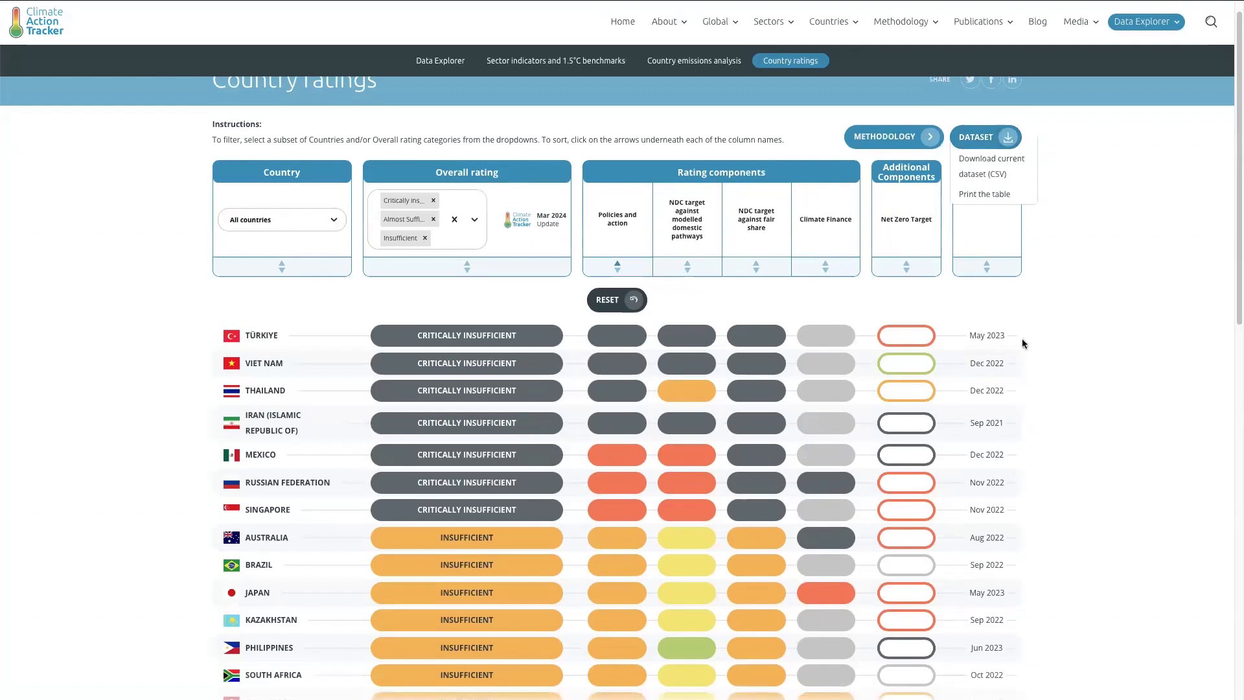
click(984, 136)
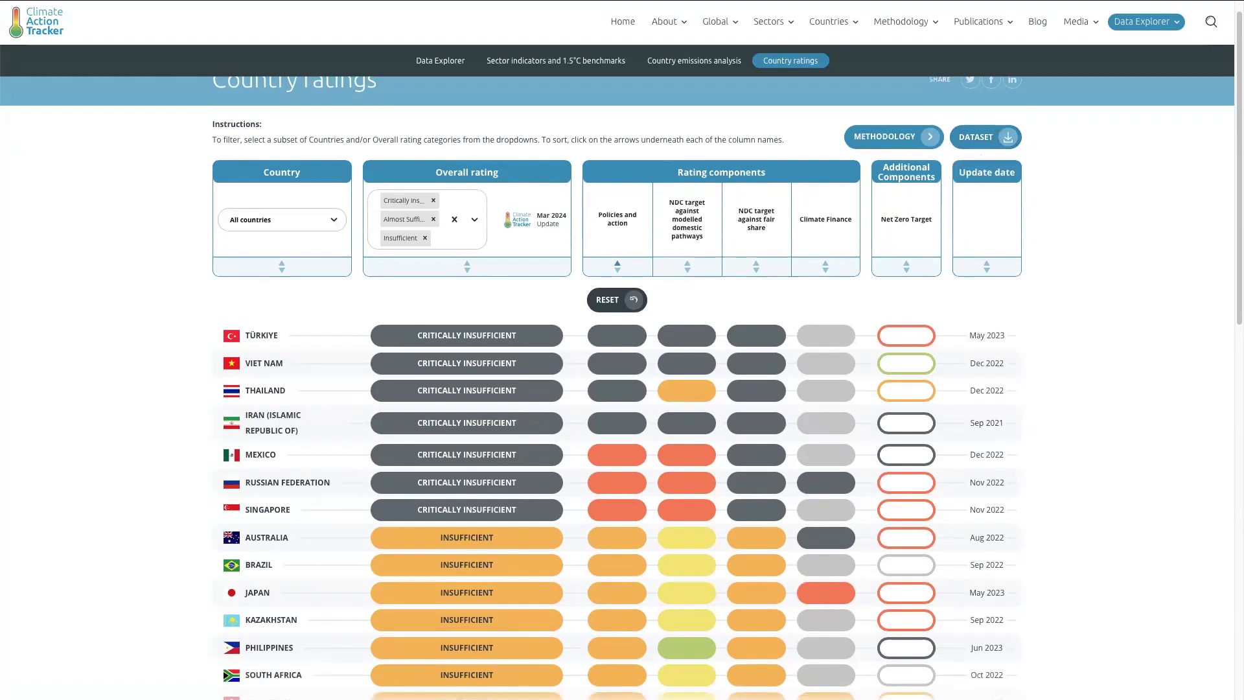
mouse_move(617, 334)
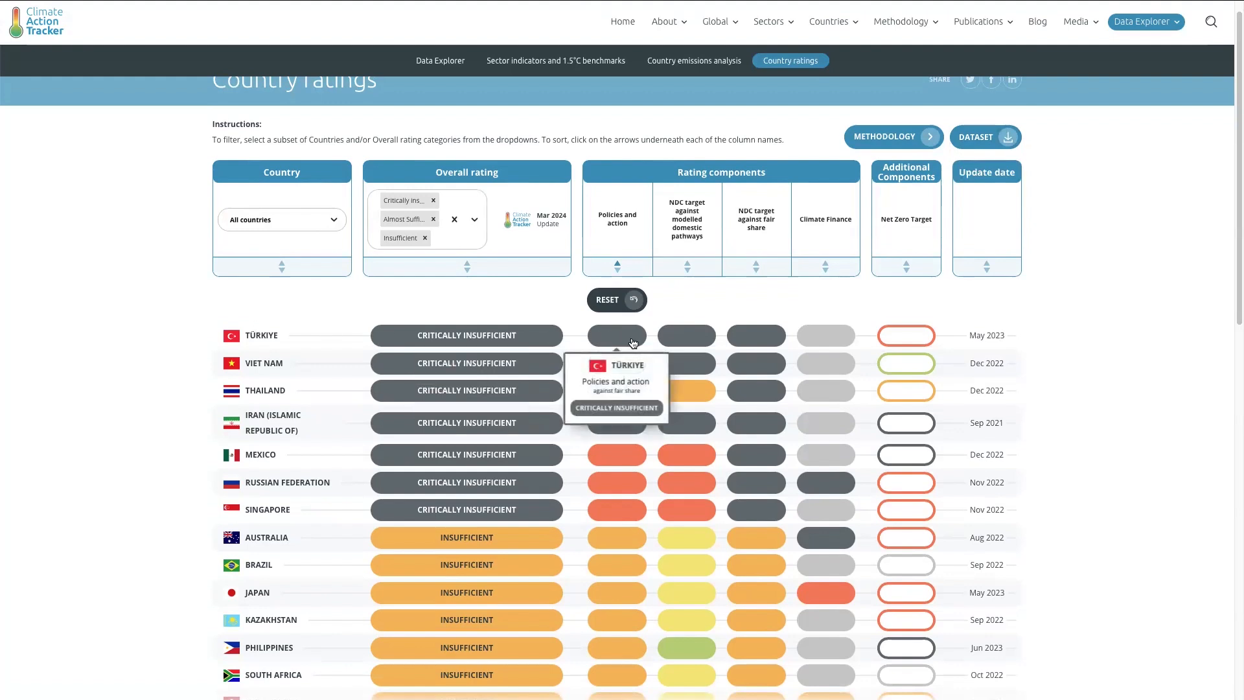
mouse_move(260, 337)
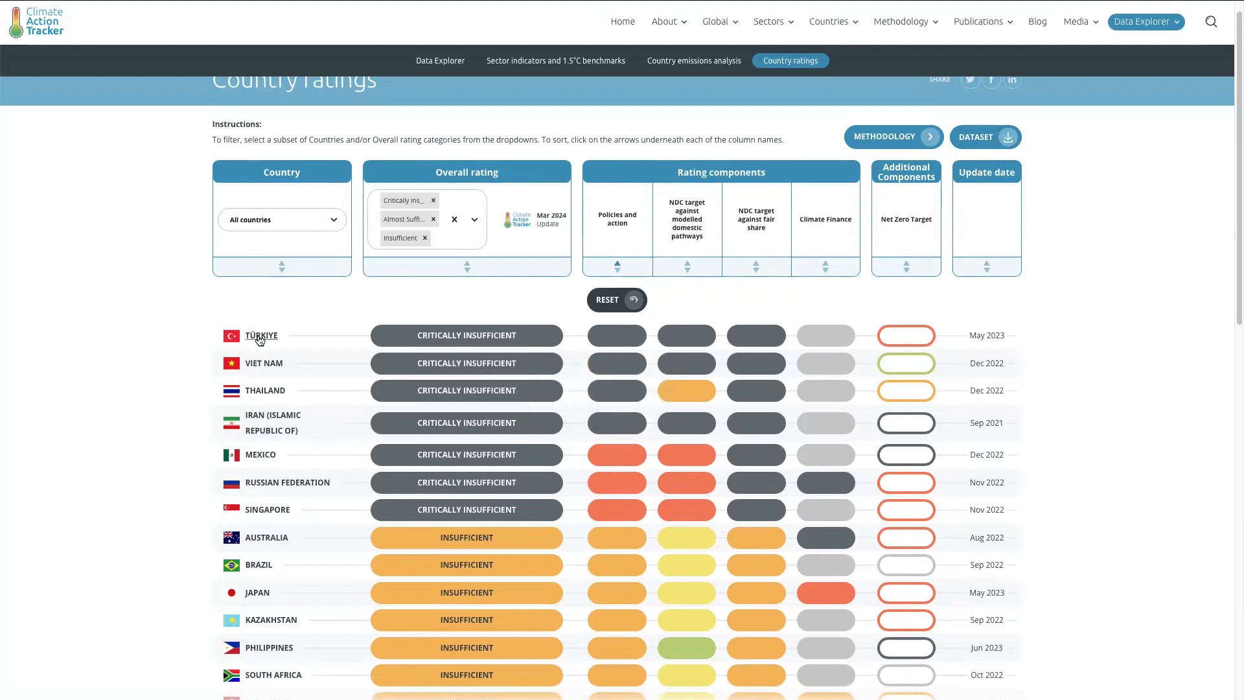
click(261, 334)
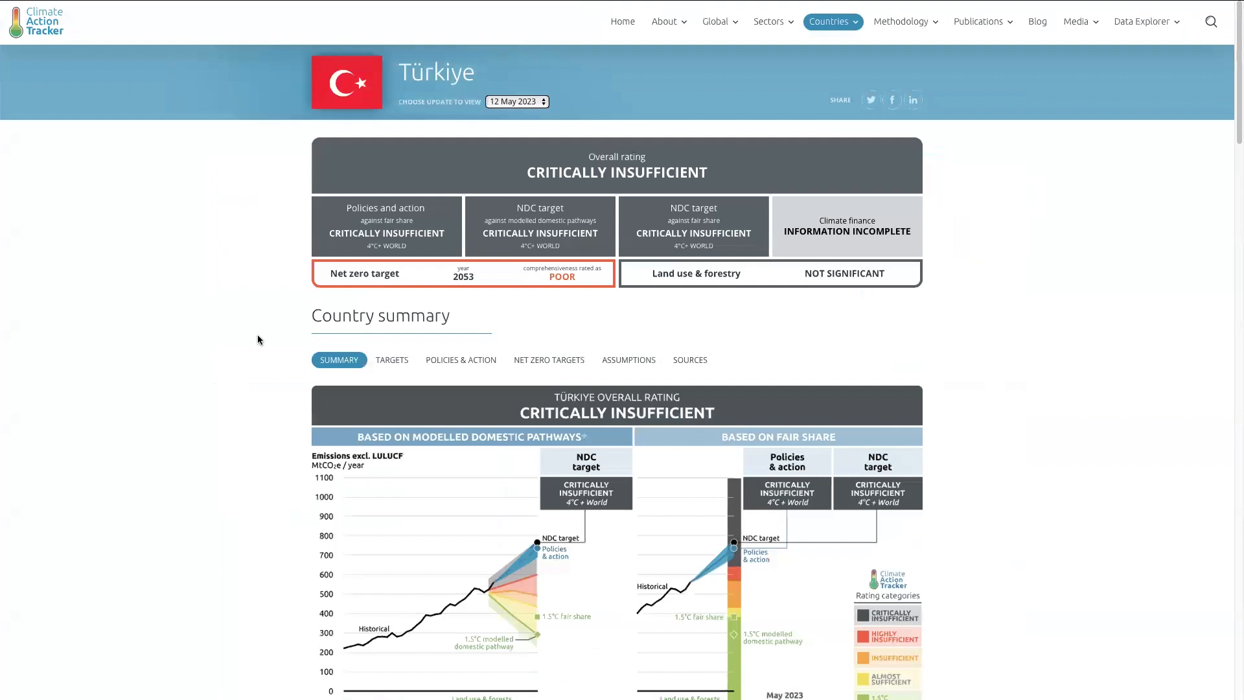
mouse_move(596, 291)
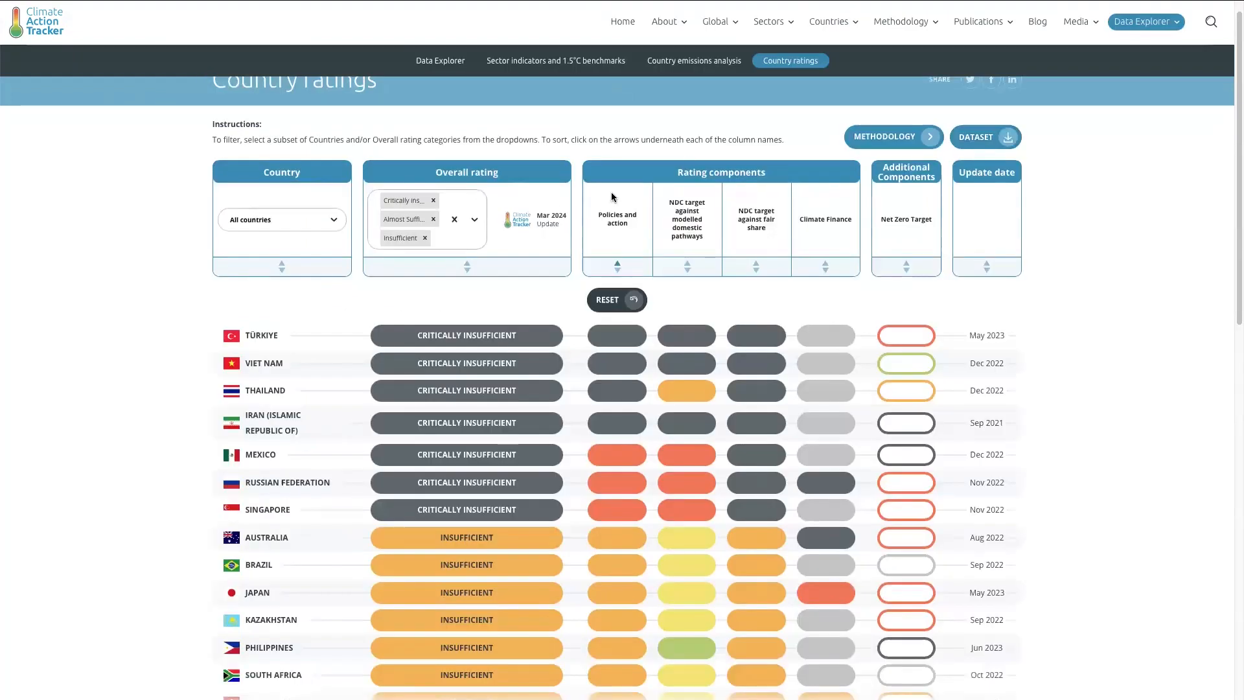
mouse_move(535, 90)
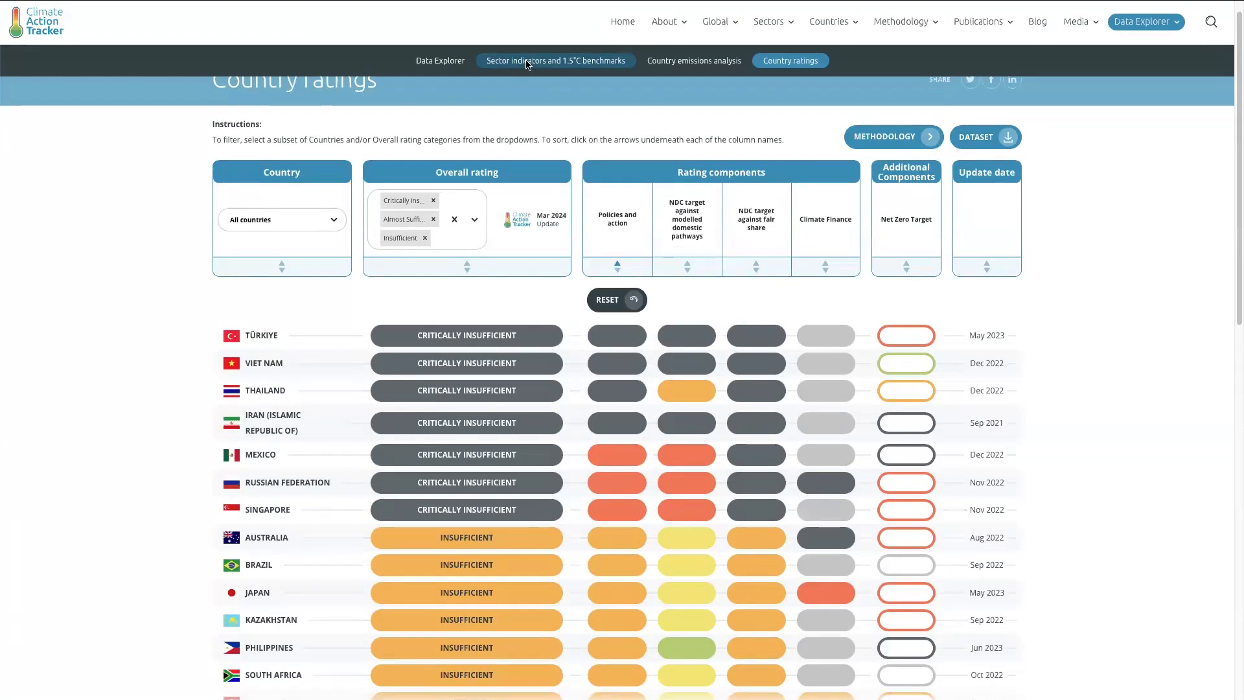
Go to the Sector indicators and 1.5°C benchmarks page and list the available sectors
click(556, 61)
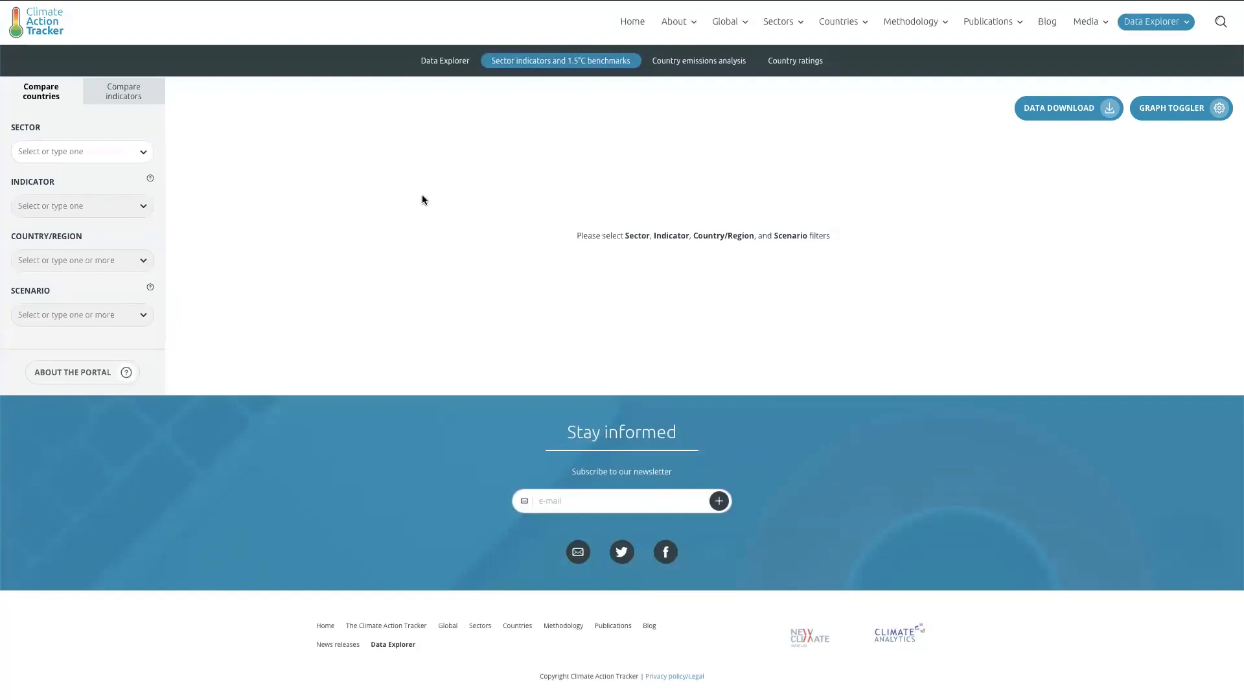
mouse_move(444, 198)
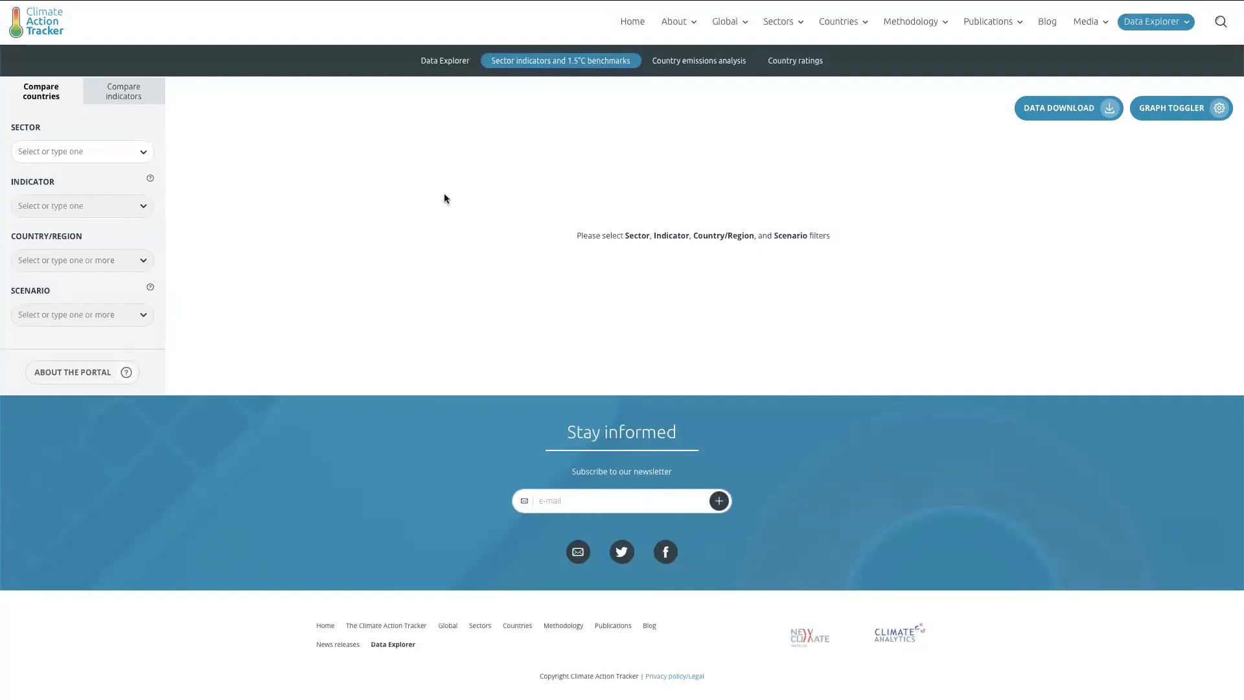
mouse_move(257, 206)
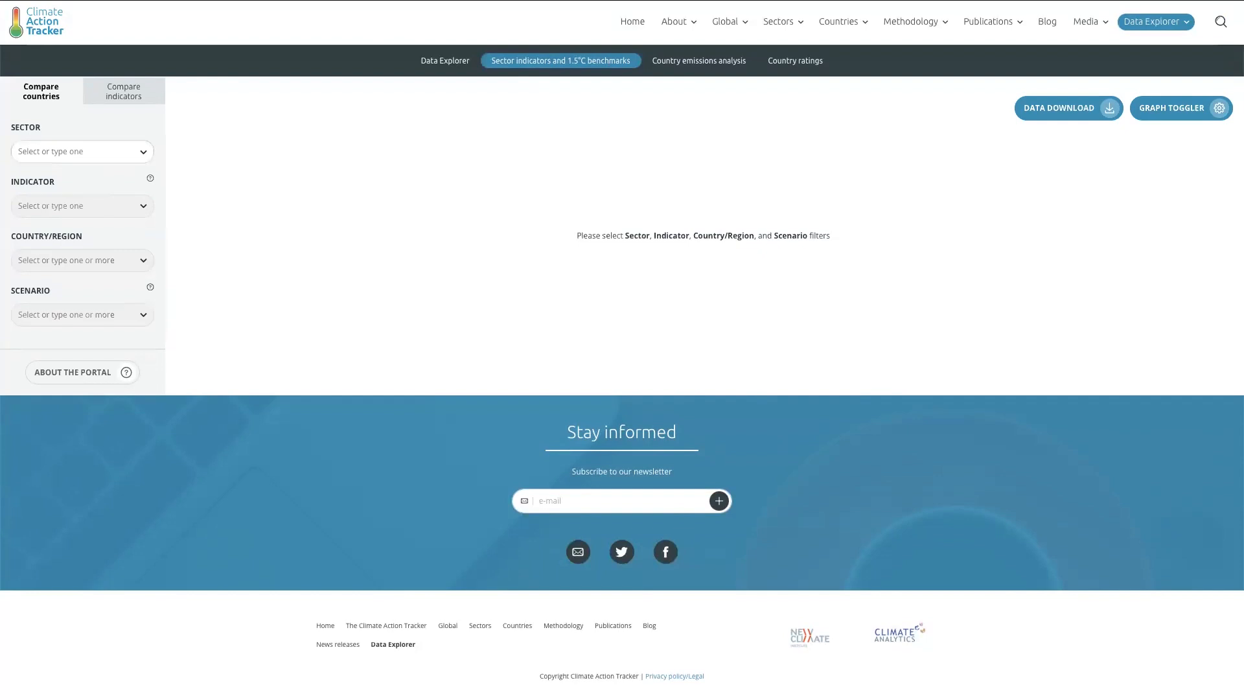
click(82, 150)
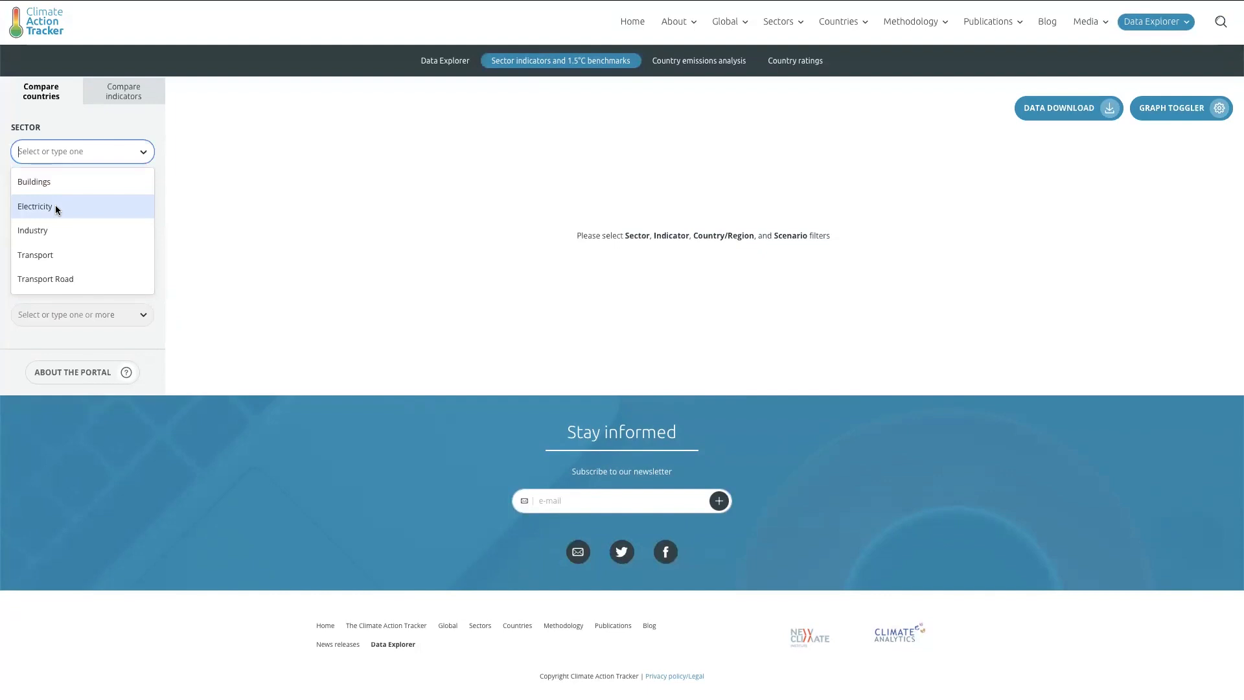
Set the sector to Electricity with the Share of coal indicator
click(33, 206)
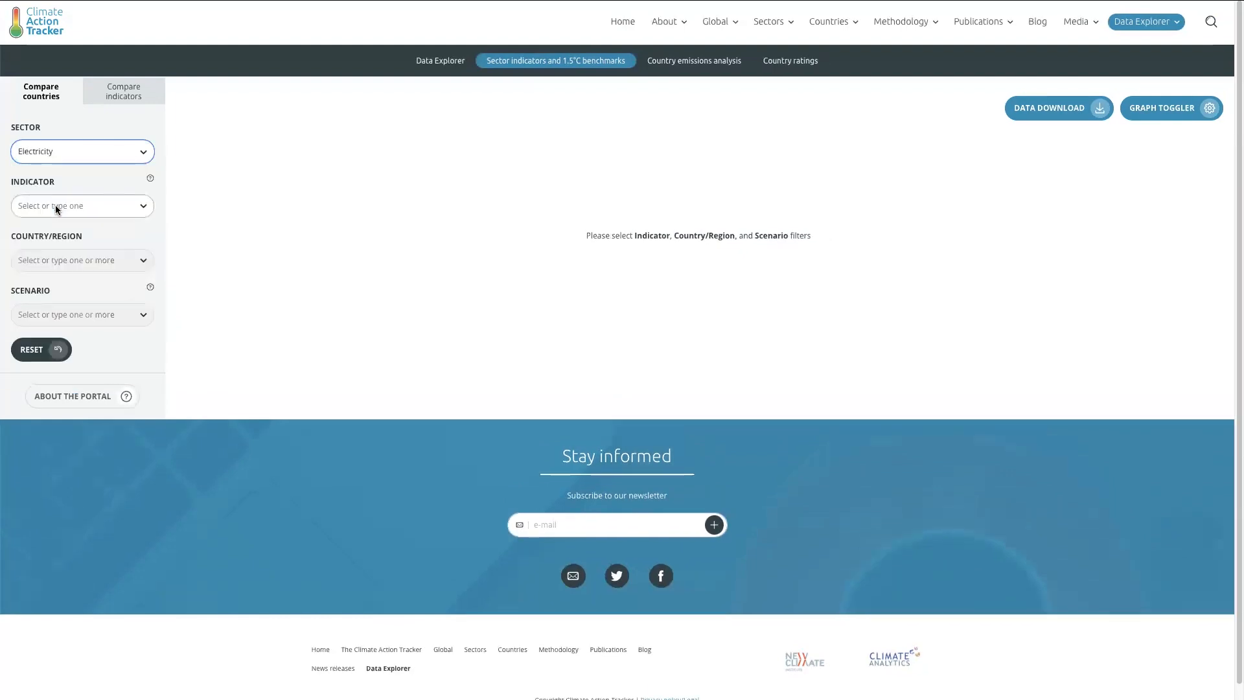
click(79, 206)
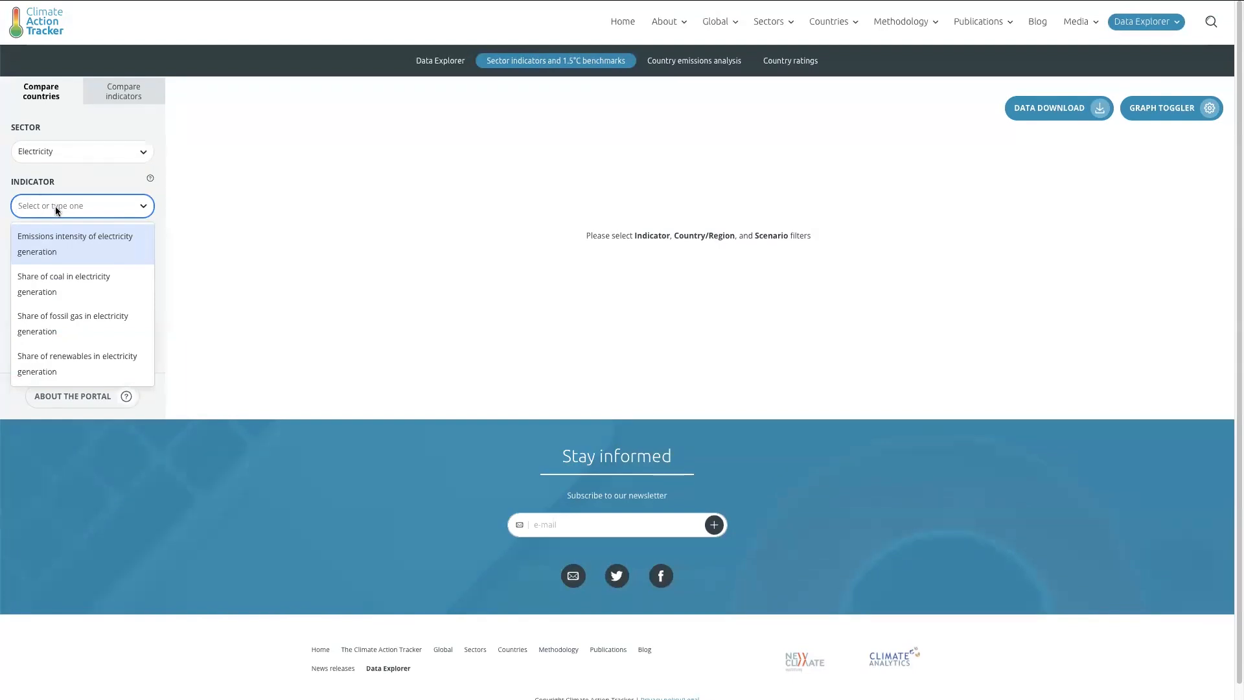
click(64, 284)
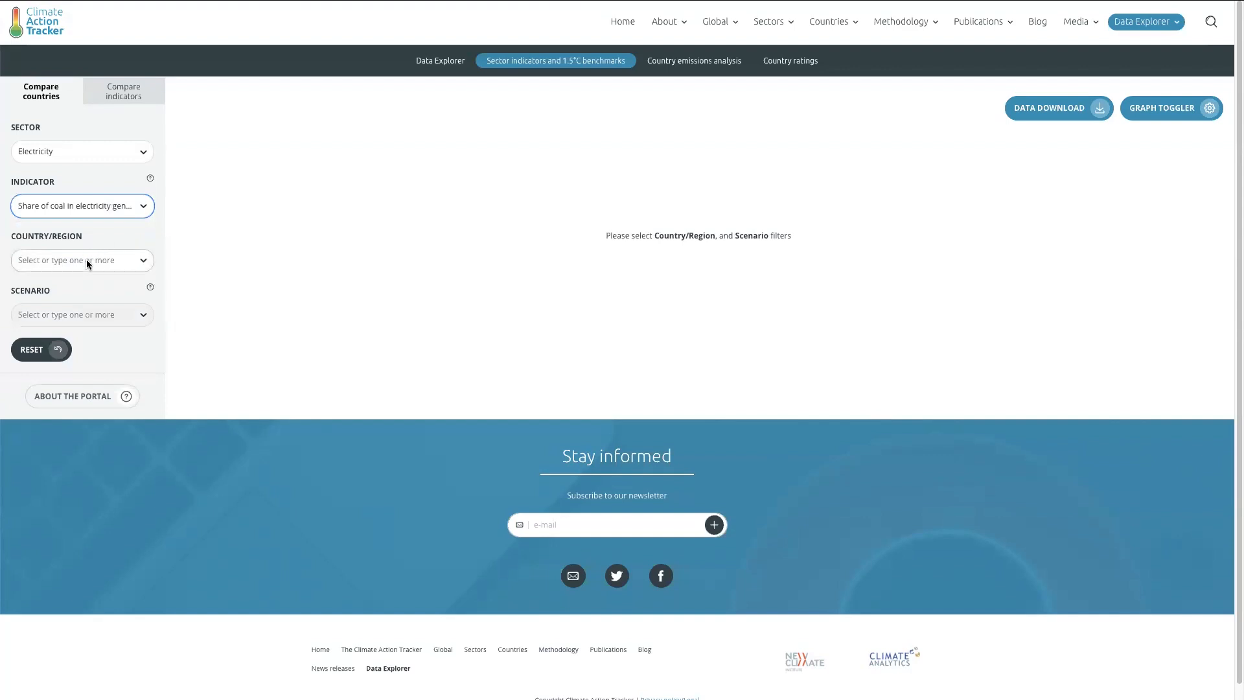
Add Australia, Canada and the European Union as the compared regions
click(82, 261)
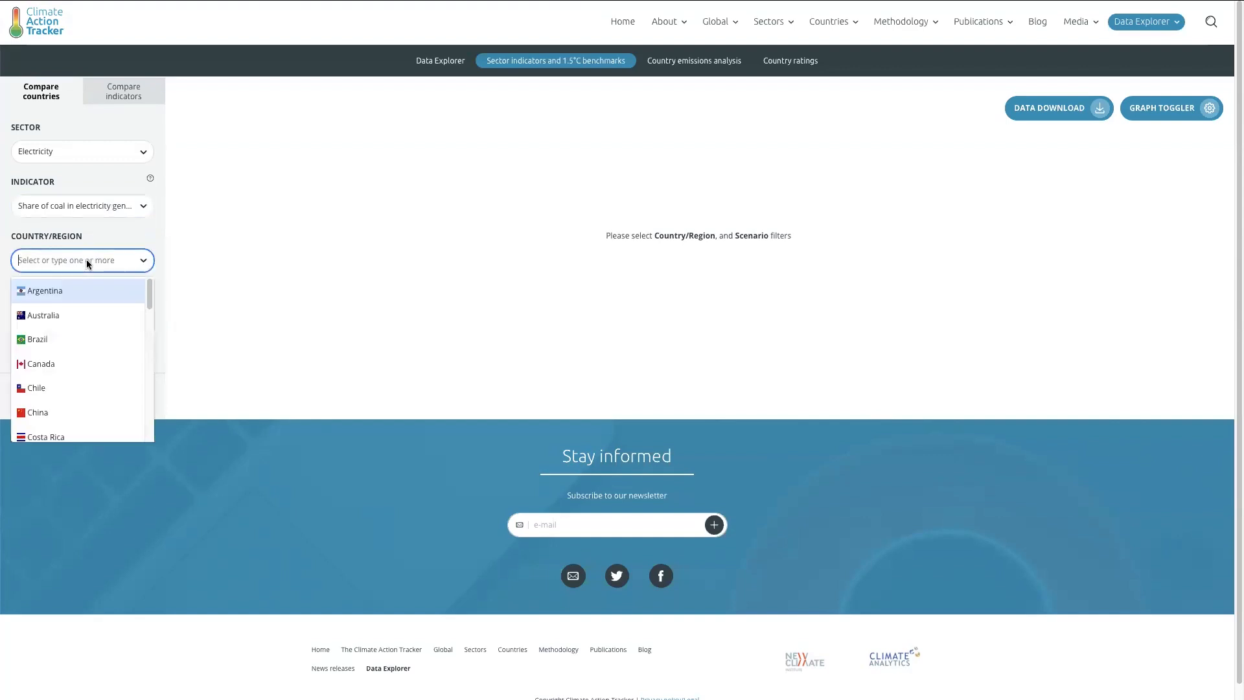
click(43, 315)
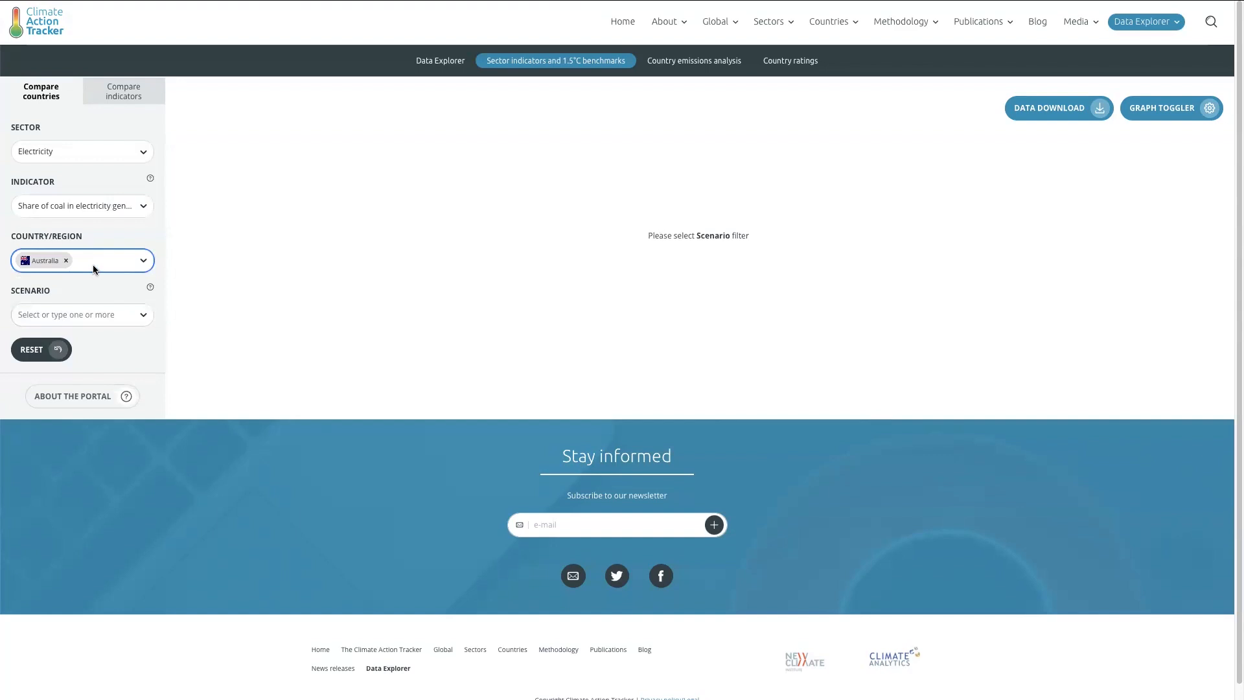
text(cana)
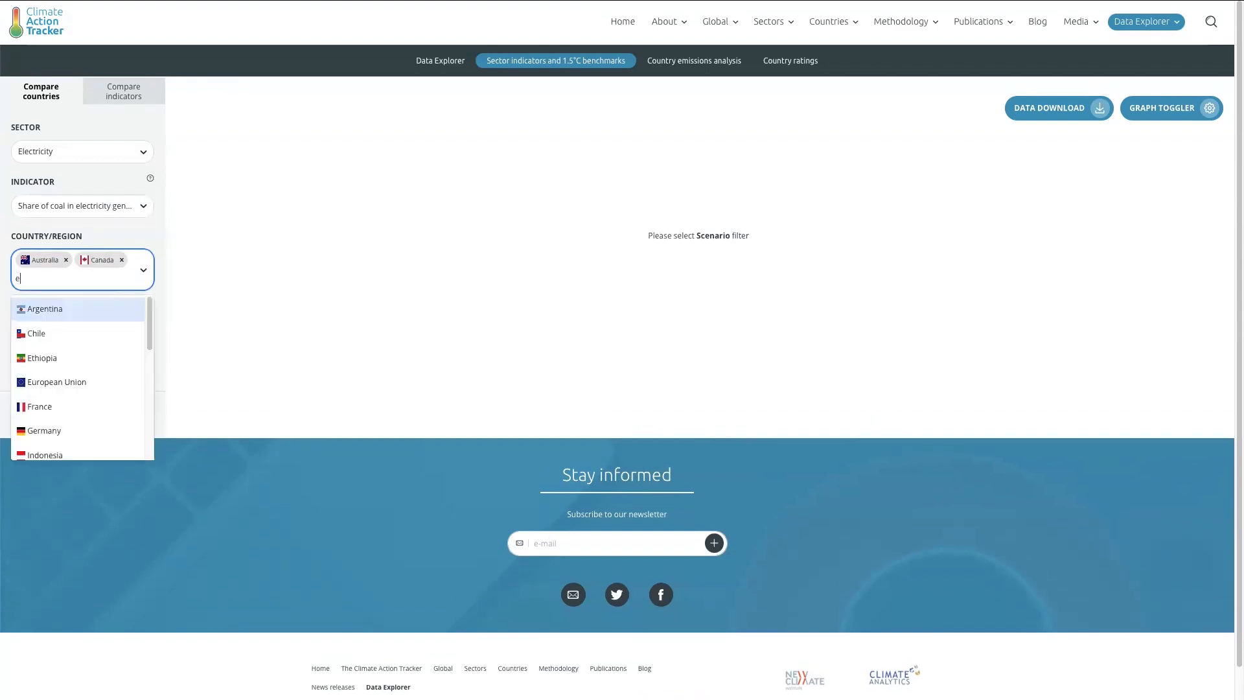
text(u)
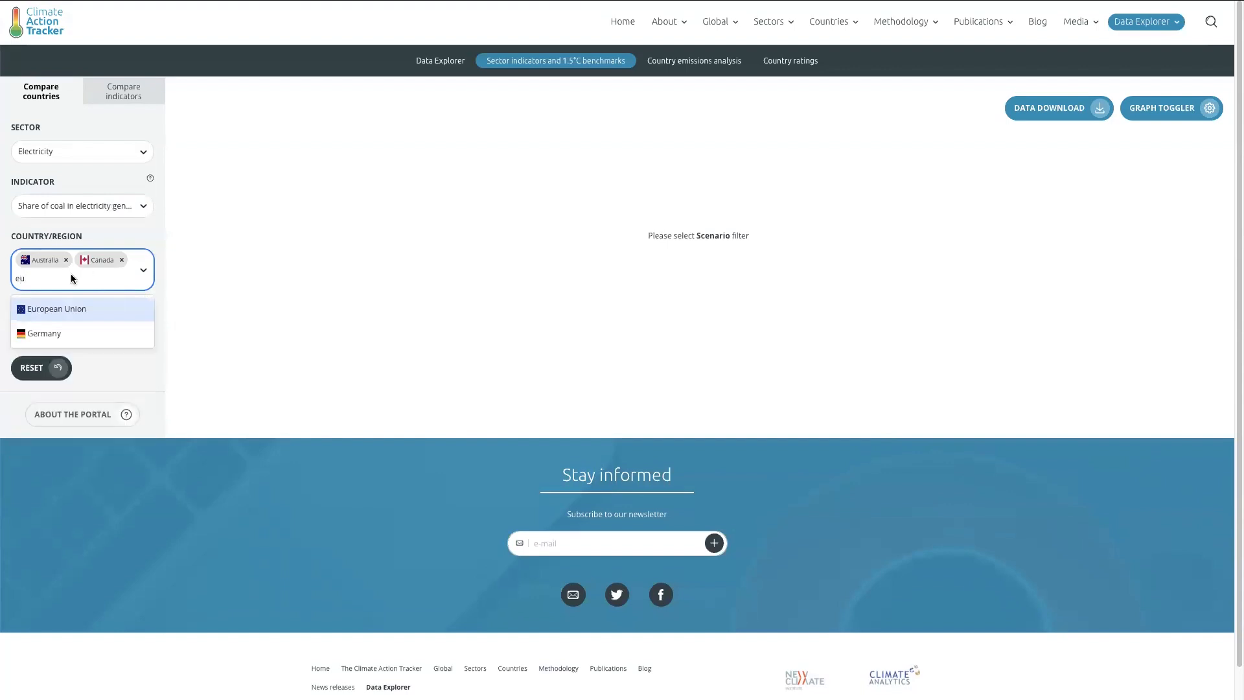
click(56, 308)
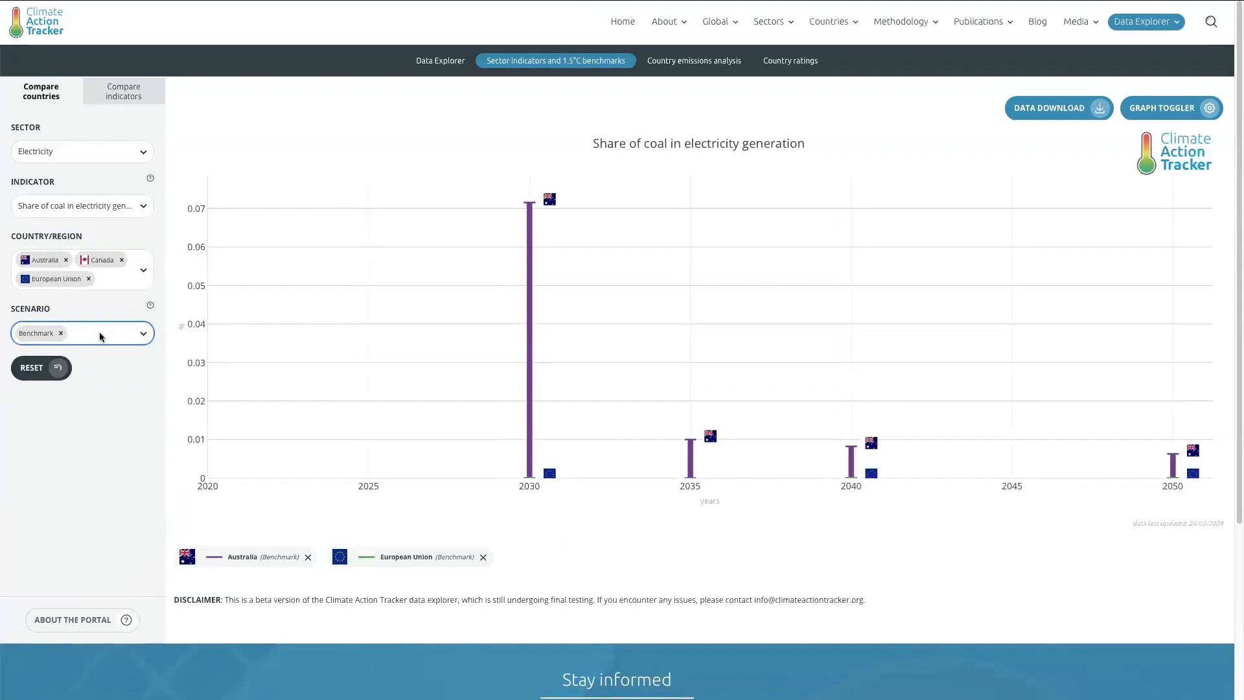
Add the Historical data scenario so coal-share trends since 1990 appear with the benchmarks
click(82, 351)
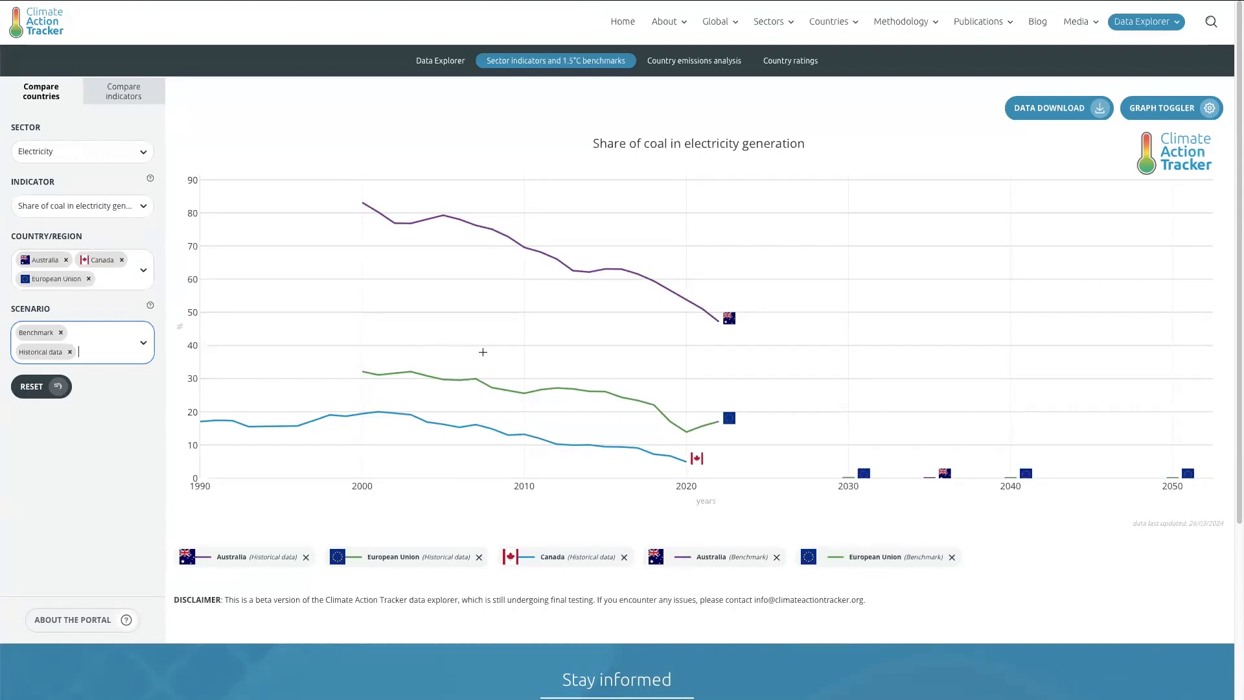
click(82, 206)
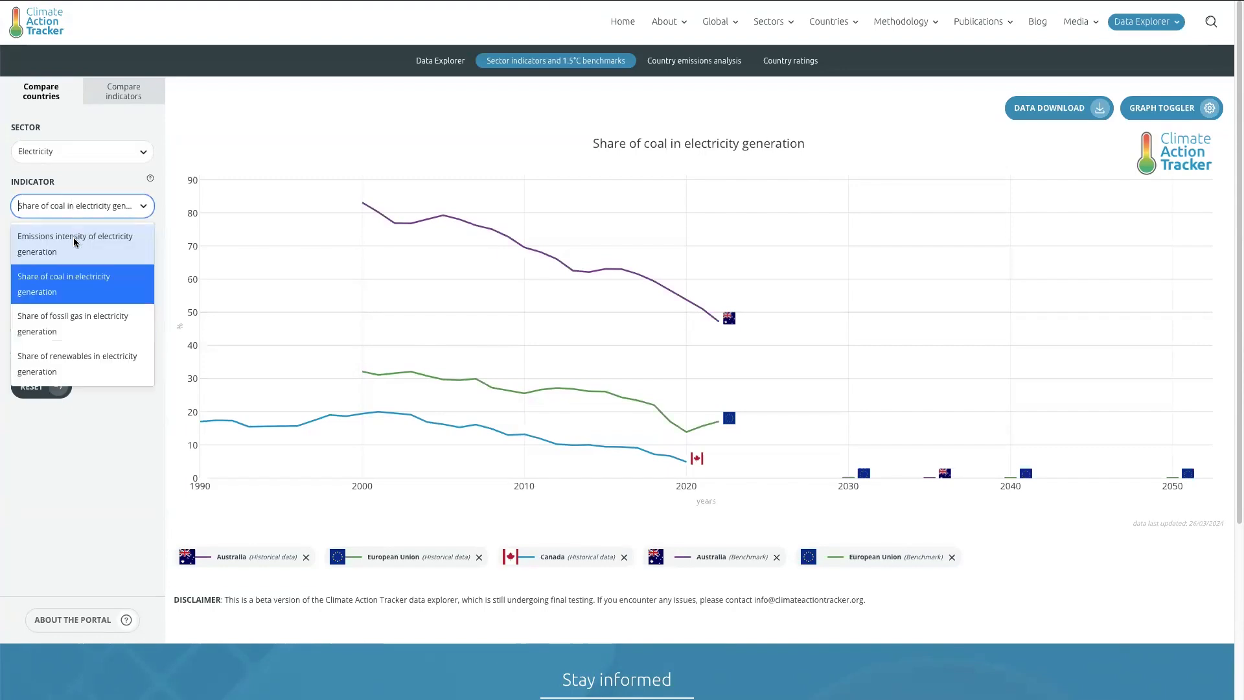
Switch the indicator to renewables share in electricity generation and reveal the download options
click(76, 362)
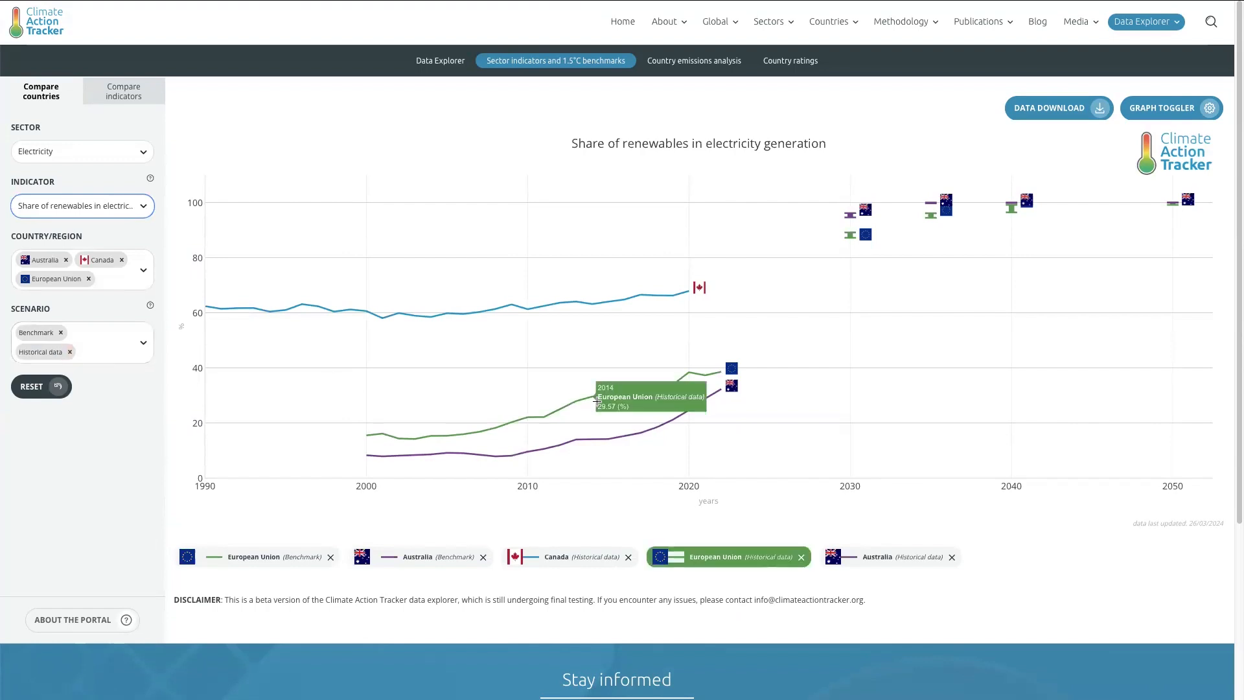
mouse_move(701, 403)
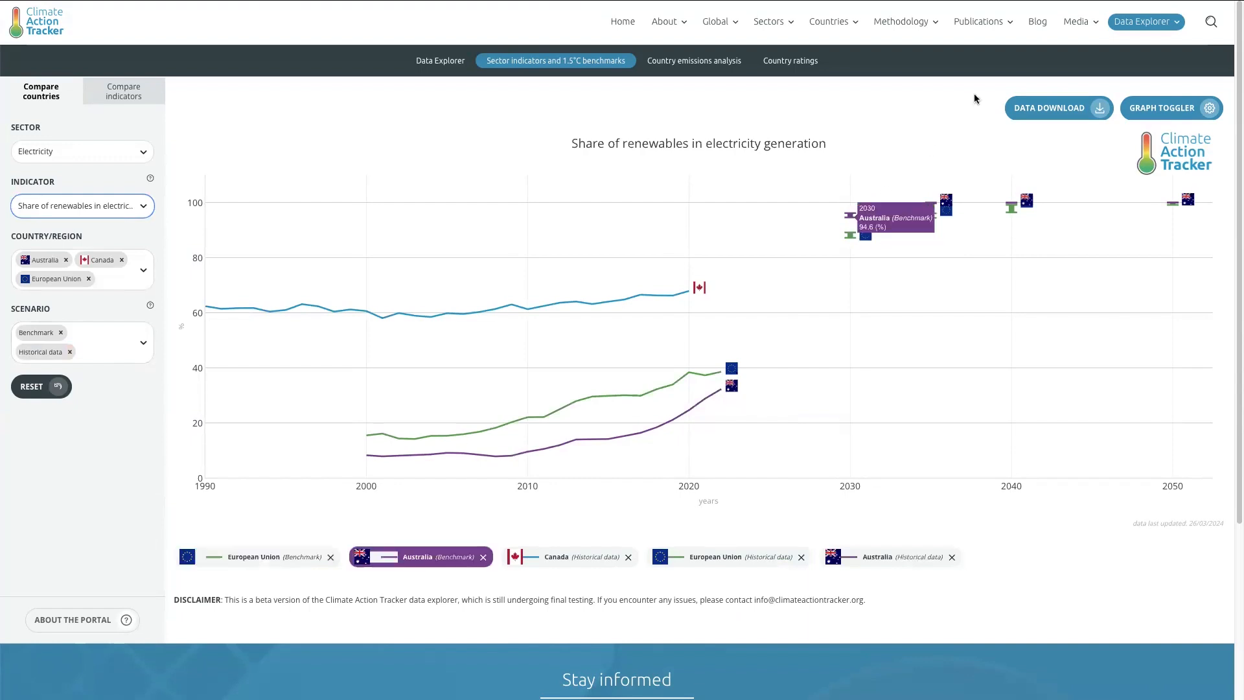
click(1057, 108)
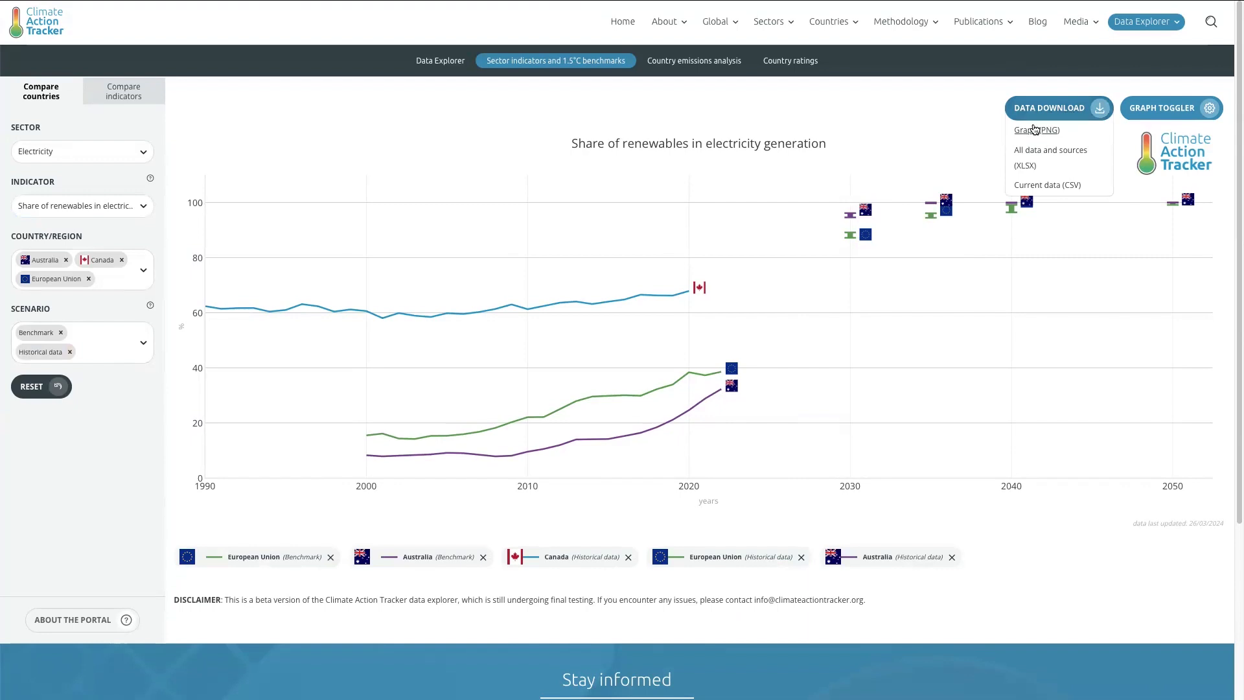
mouse_move(997, 117)
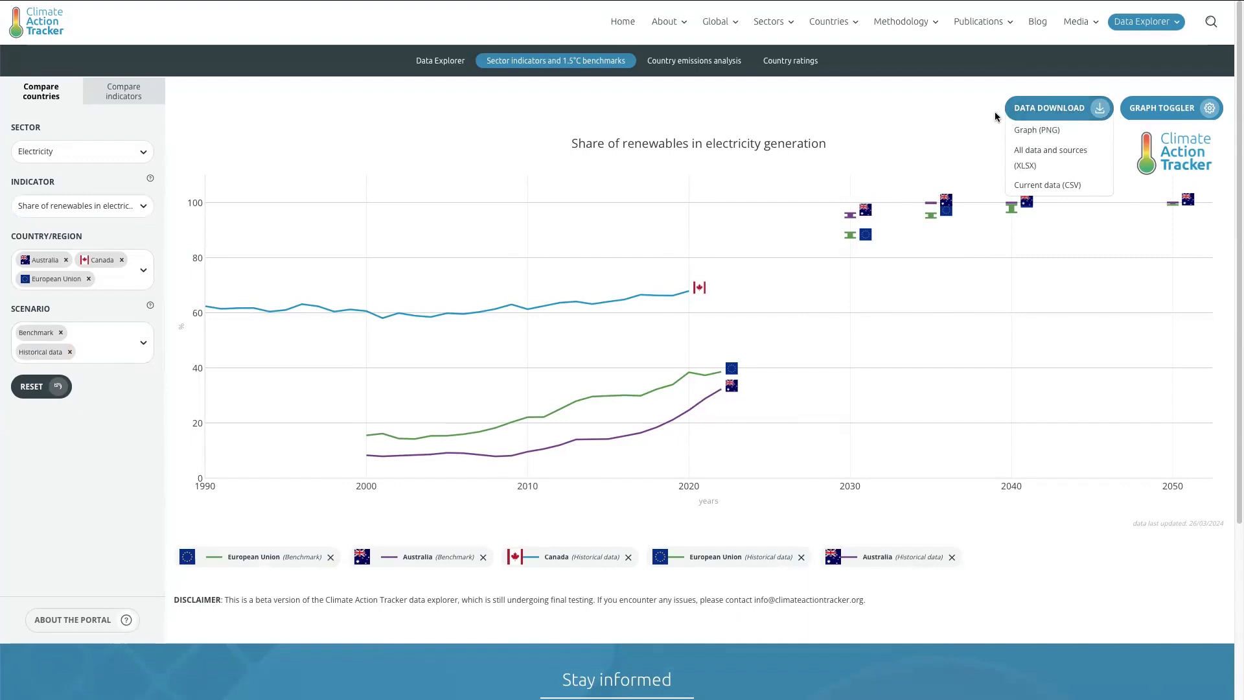
mouse_move(996, 118)
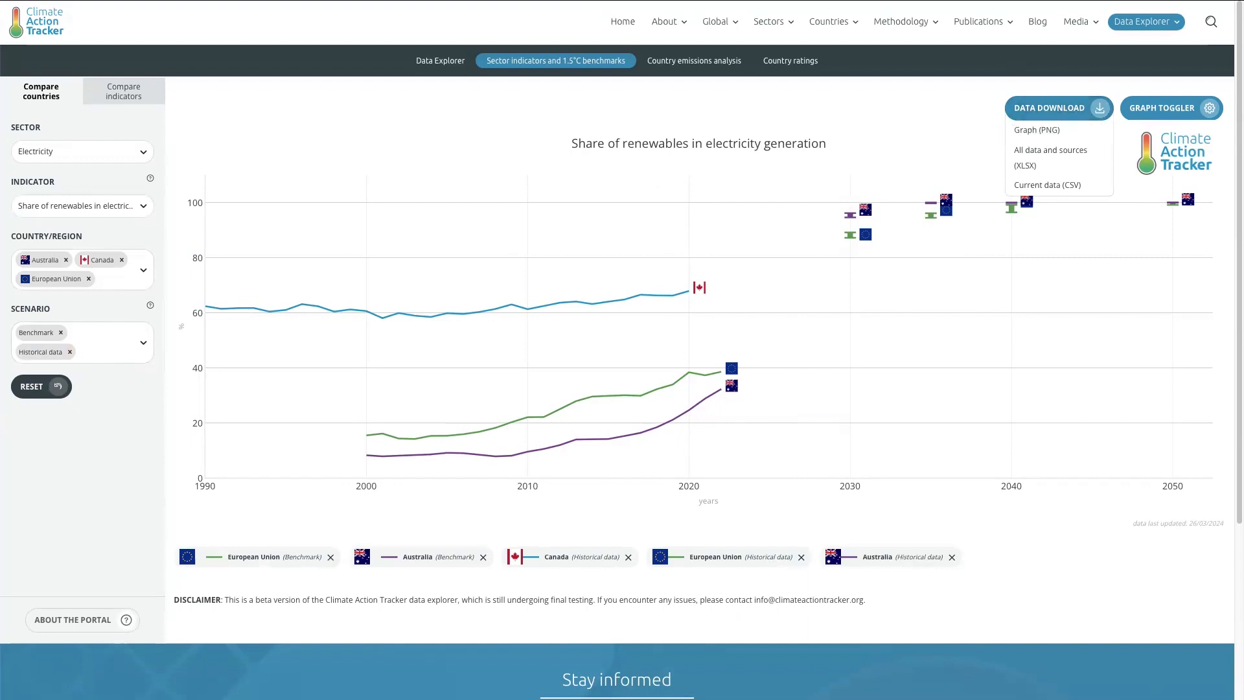
mouse_move(415, 66)
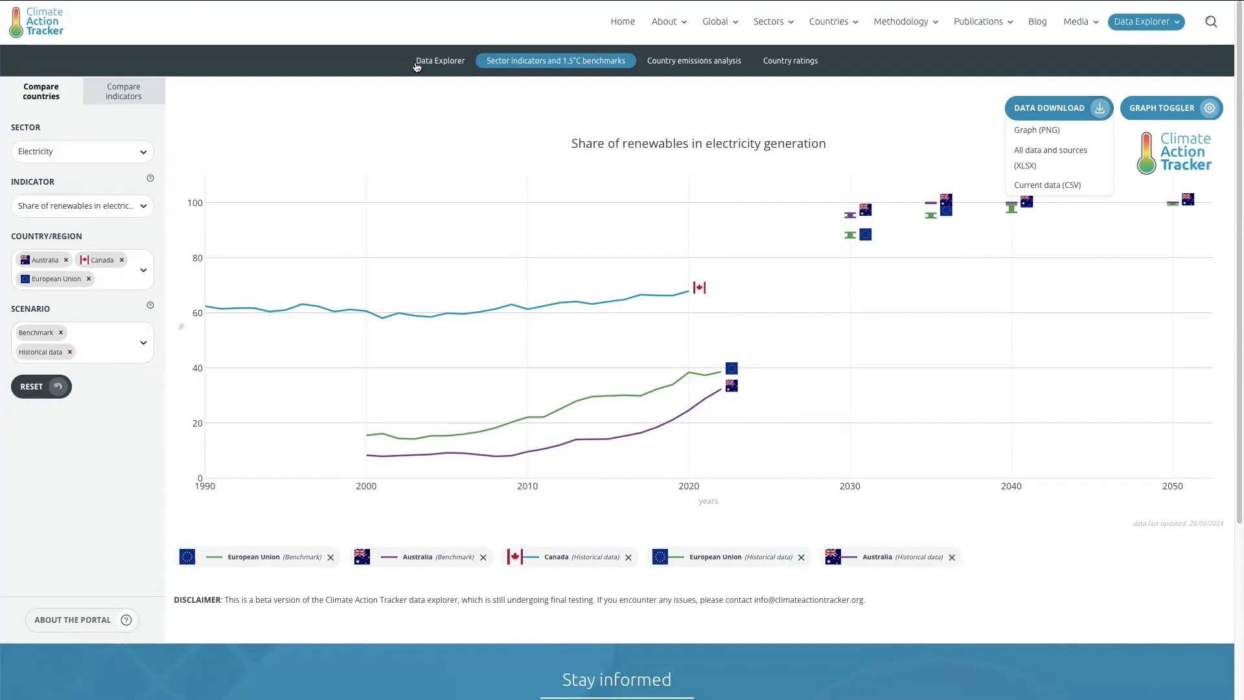
Return to the Data Explorer overview page from the sub-navigation
click(439, 61)
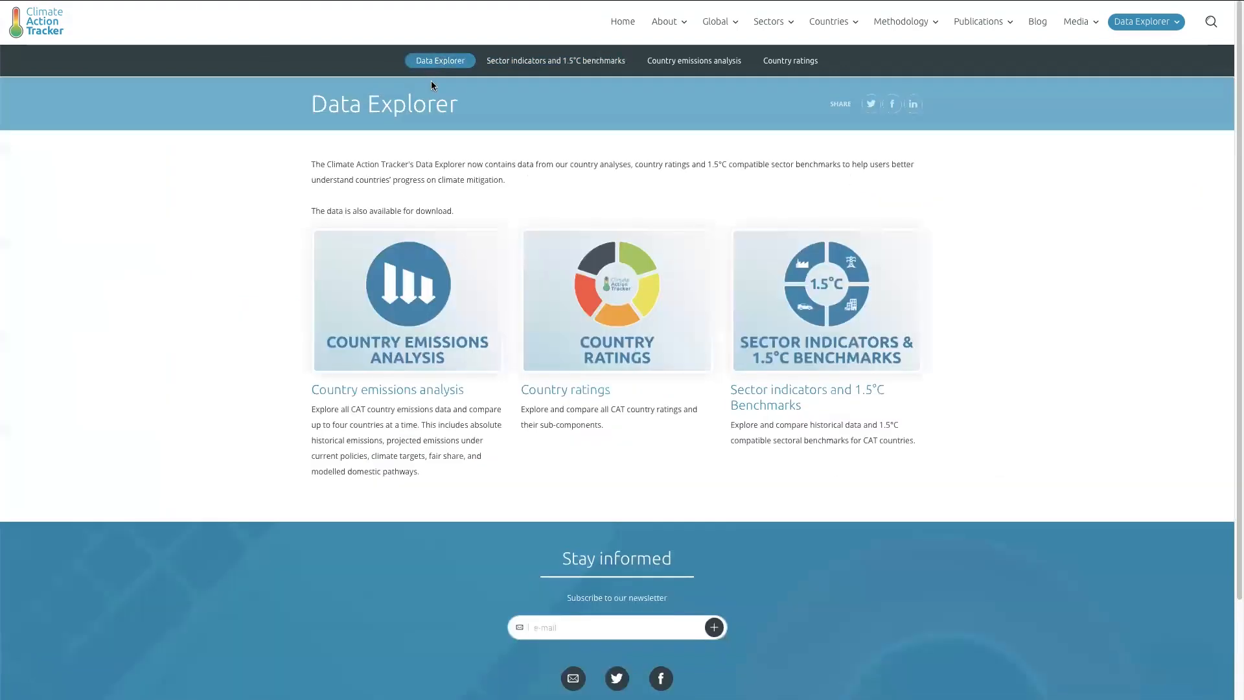